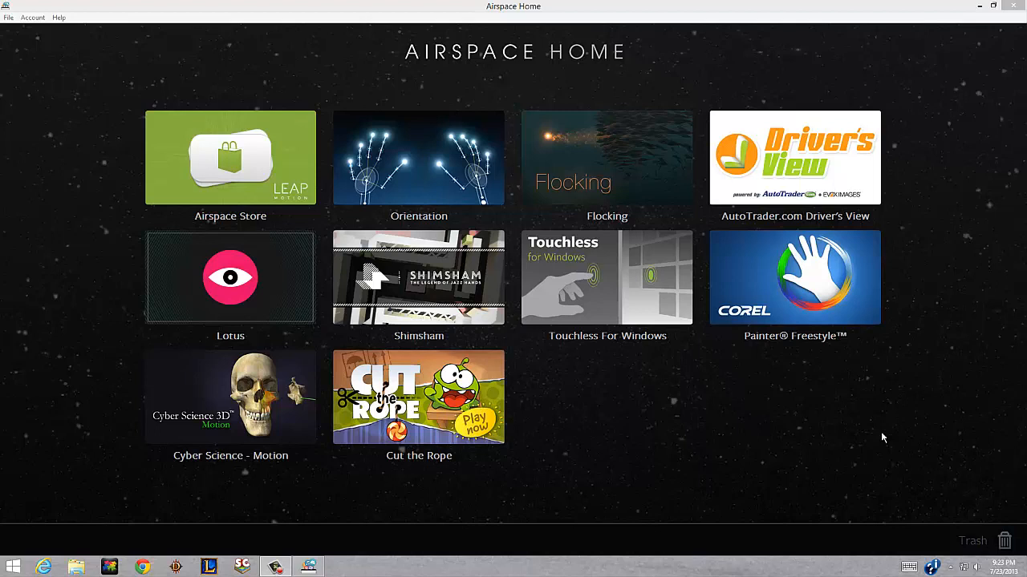
pyautogui.moveTo(857, 515)
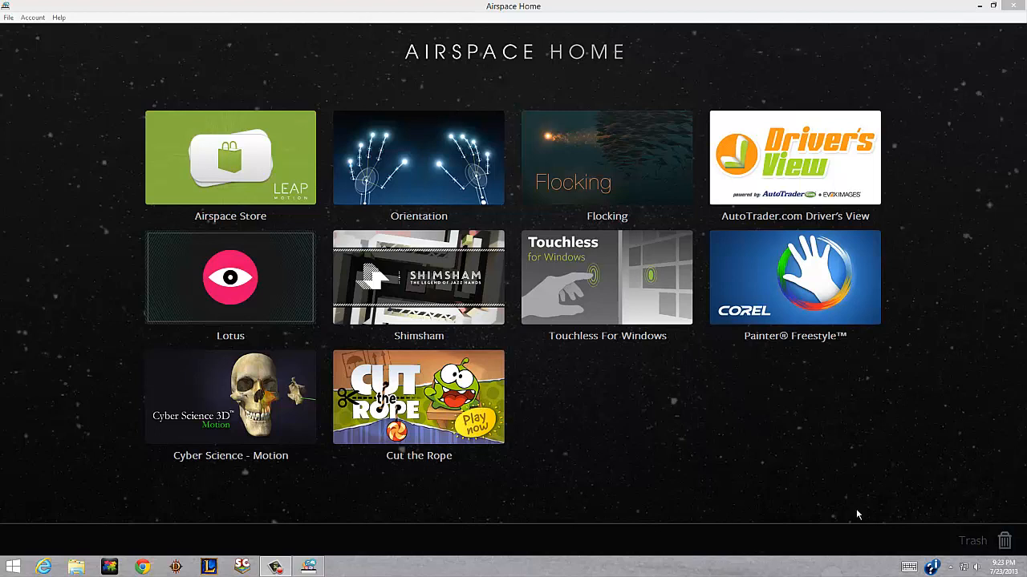
pyautogui.moveTo(536, 392)
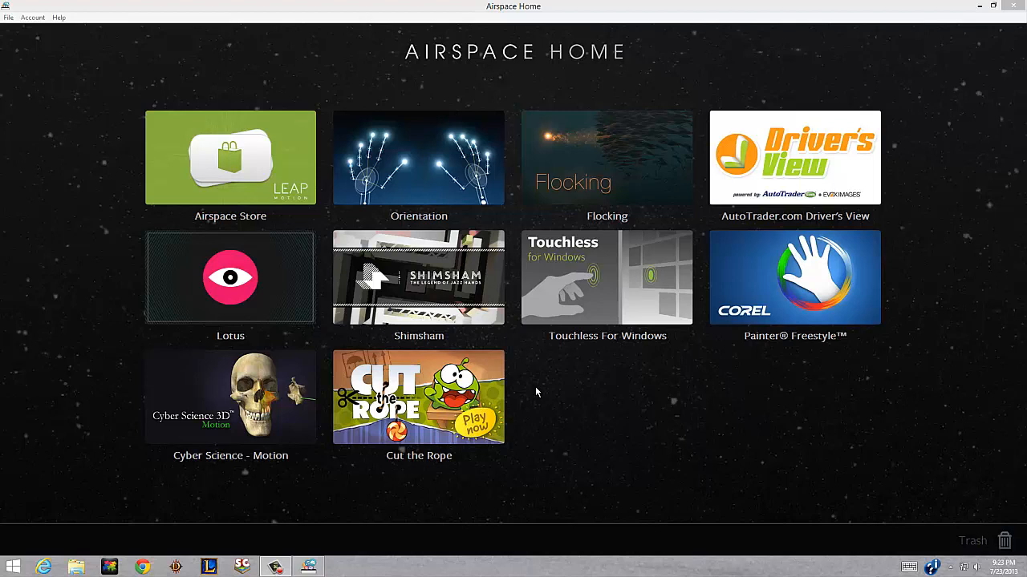
pyautogui.moveTo(663, 452)
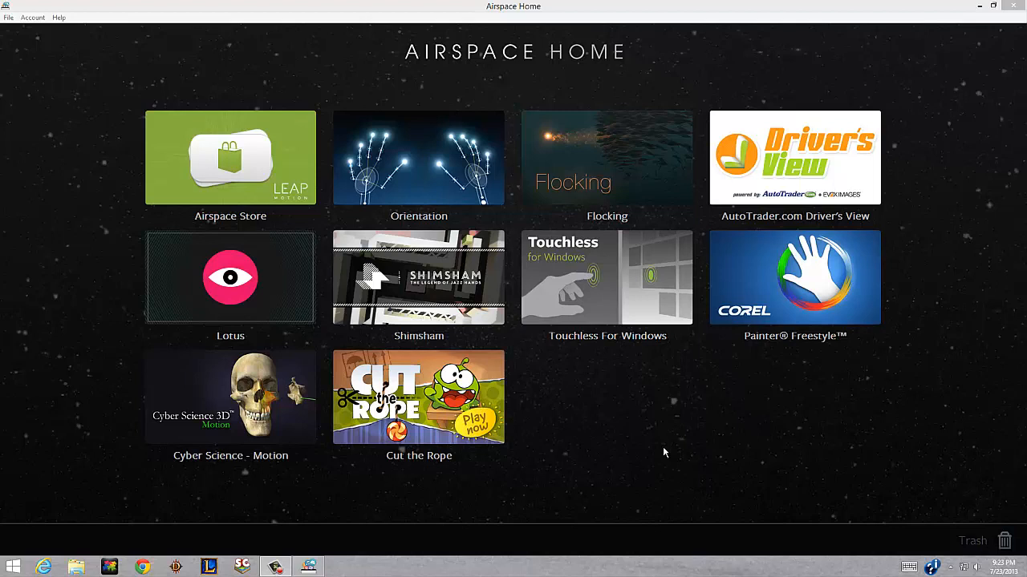
pyautogui.moveTo(951, 566)
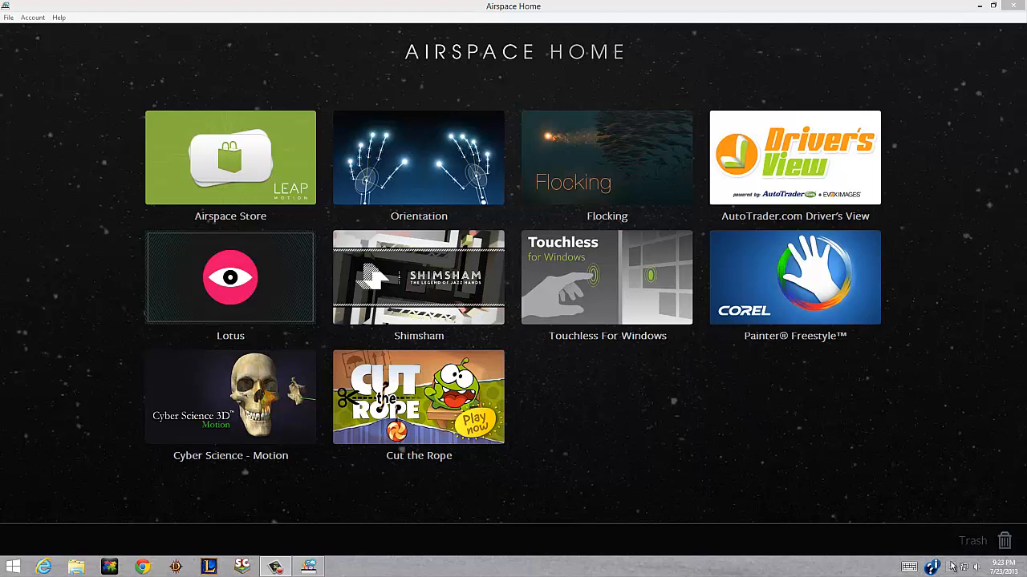
# Launch the Flocking fish demo from Airspace Home, then close it when done
pyautogui.click(952, 566)
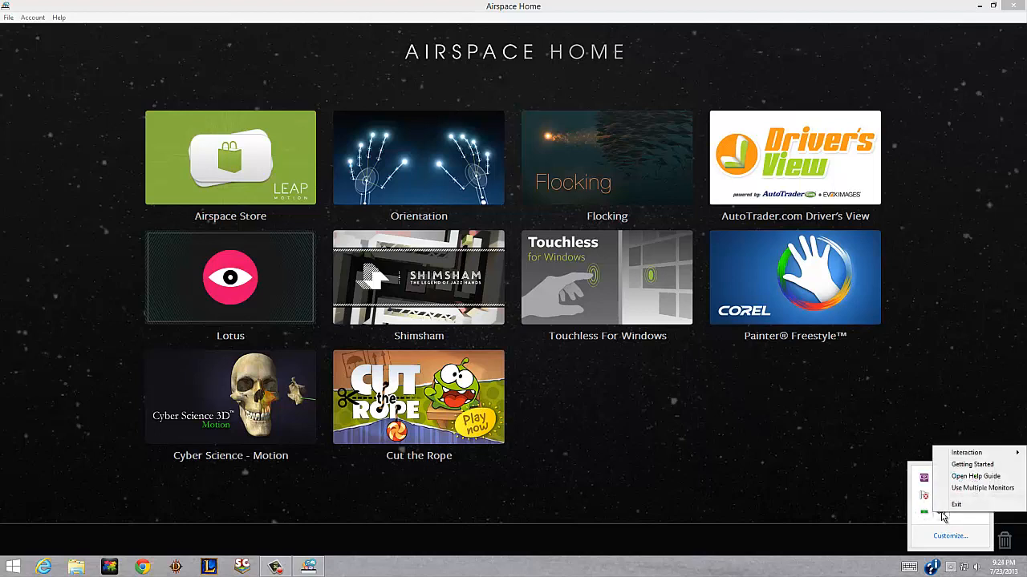
pyautogui.moveTo(970, 501)
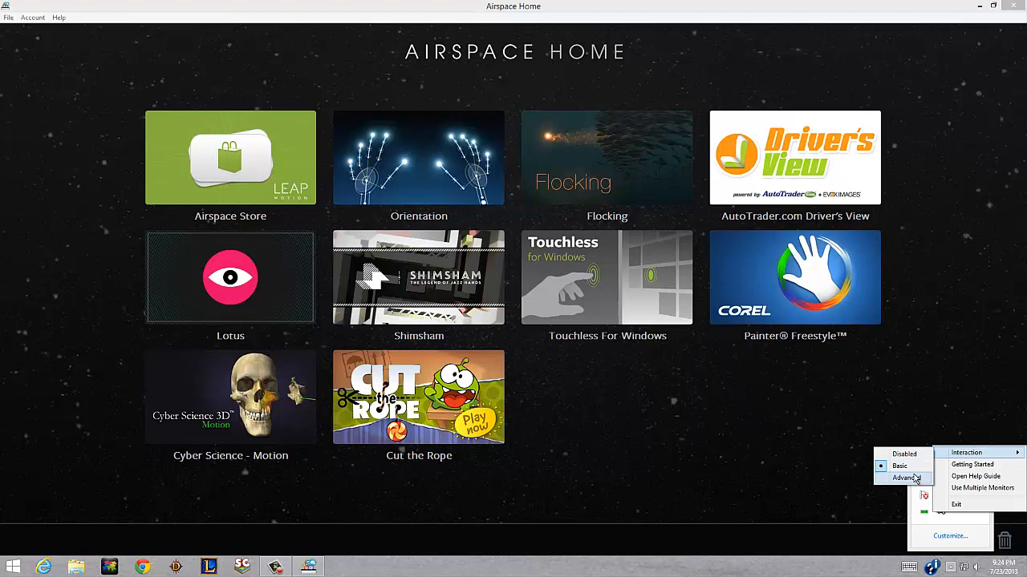
pyautogui.moveTo(900, 467)
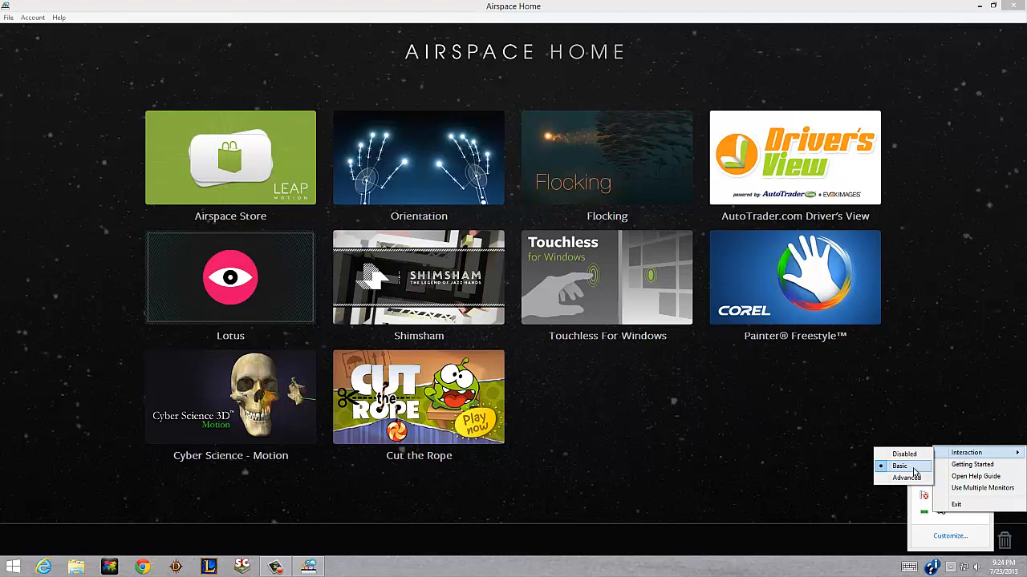
pyautogui.moveTo(911, 477)
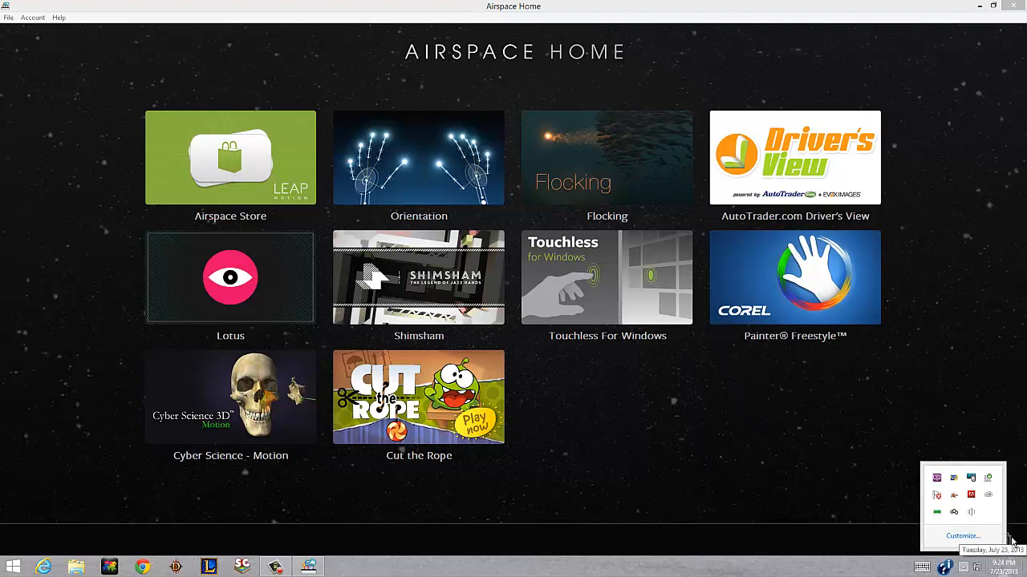
pyautogui.moveTo(640, 134)
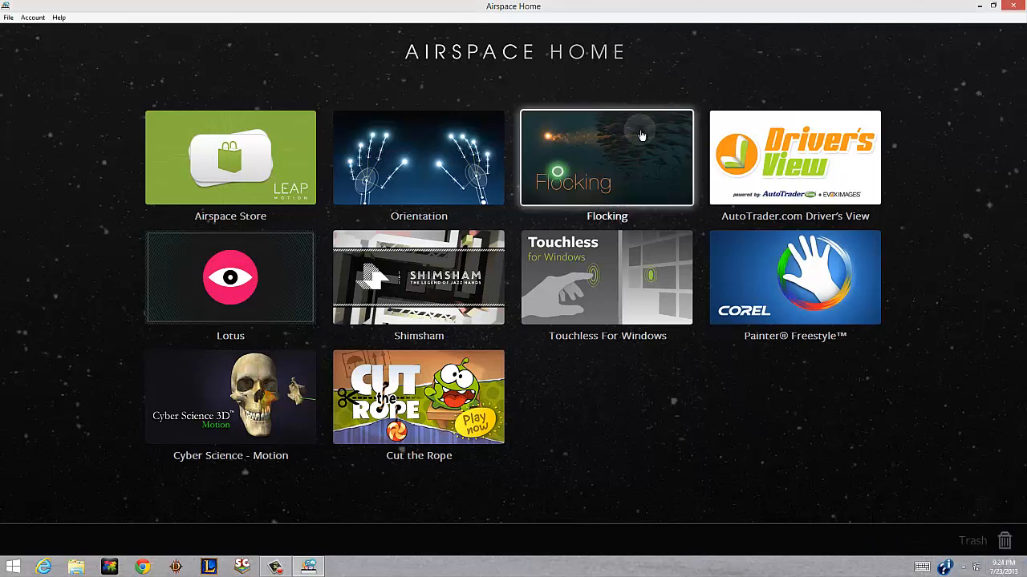
pyautogui.click(606, 158)
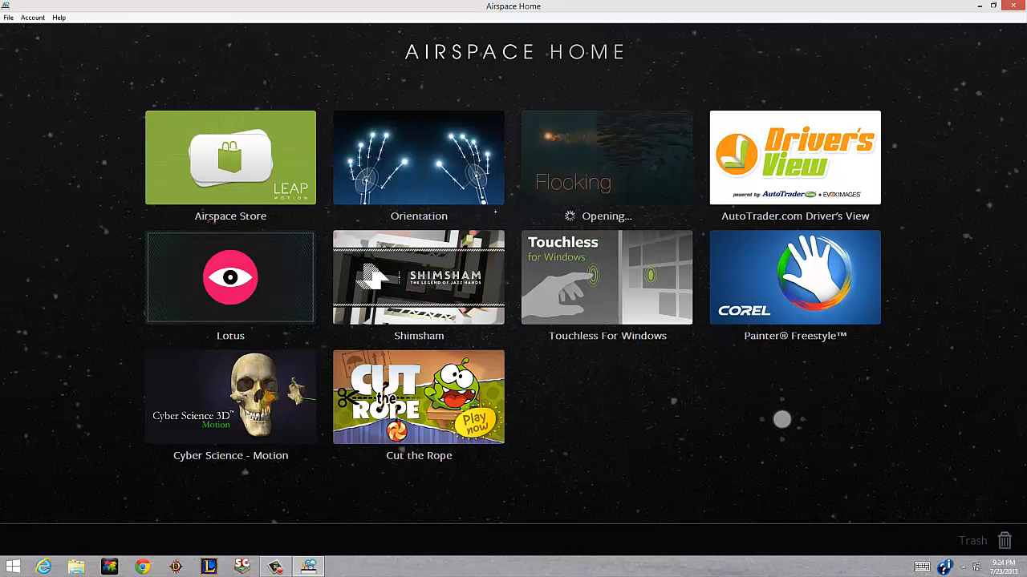
pyautogui.click(607, 157)
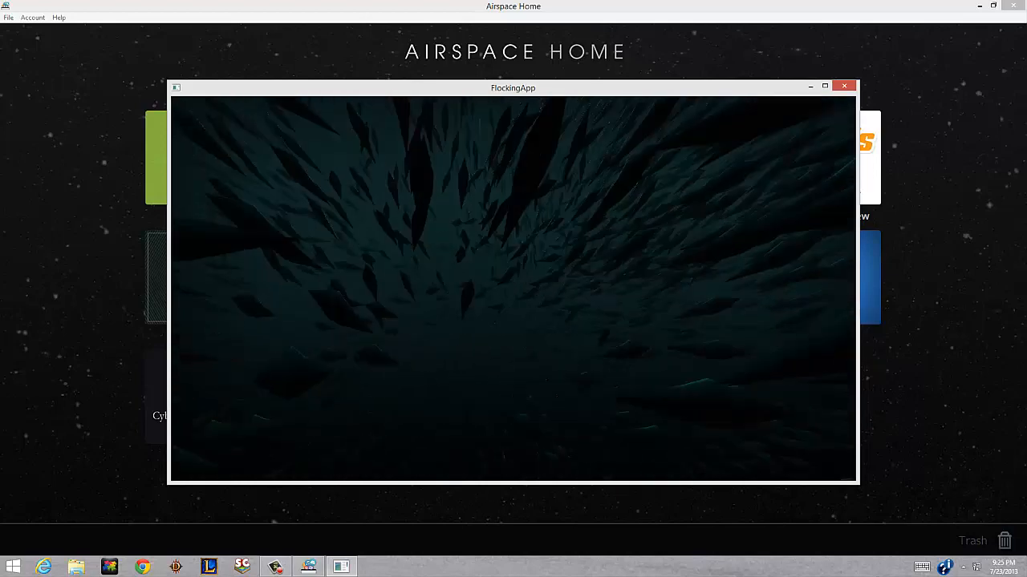
pyautogui.click(843, 86)
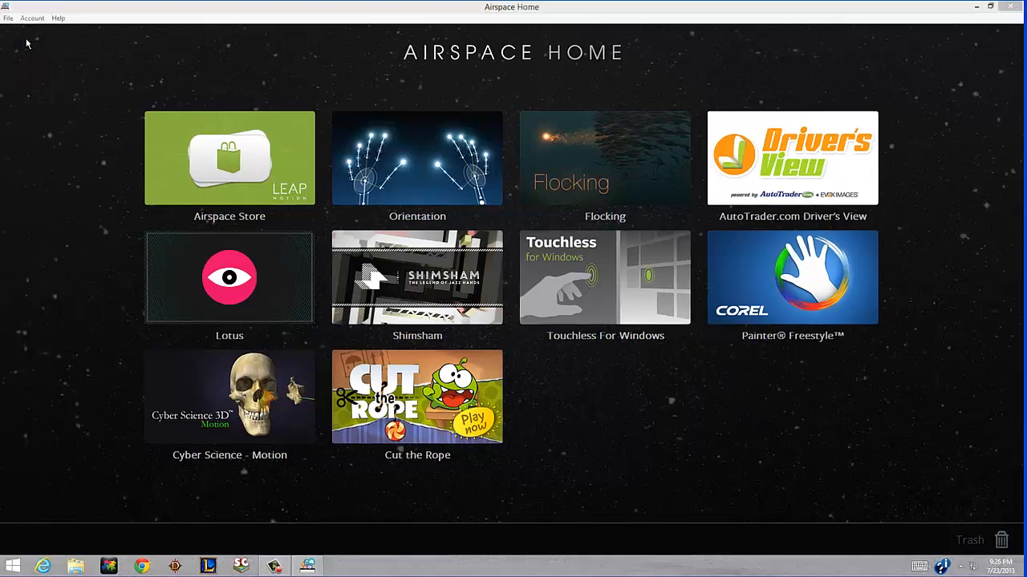
# View the Touchless For Windows store page, browse down its What's New and reviews, then return to Overview
pyautogui.click(604, 277)
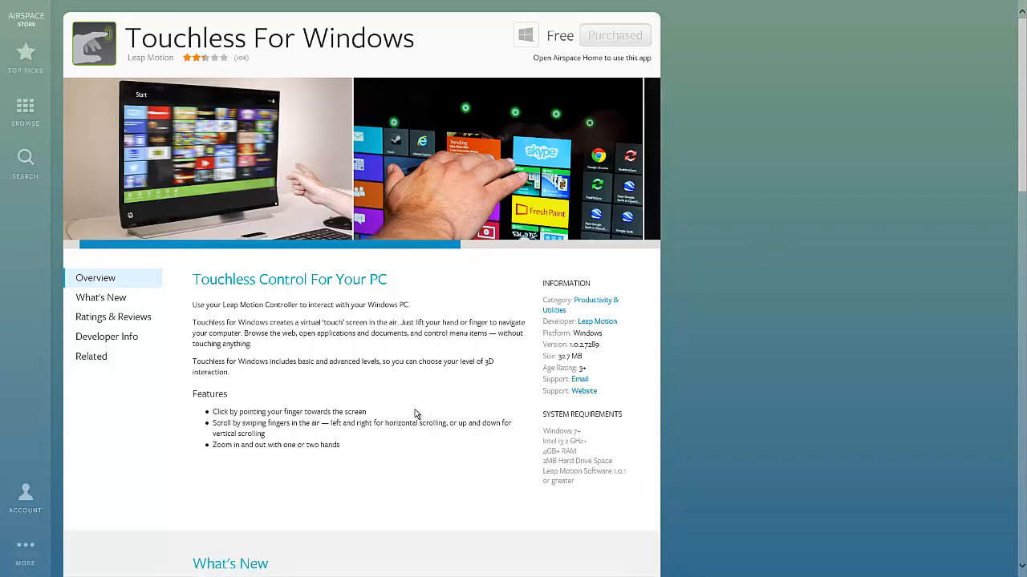
pyautogui.moveTo(193, 70)
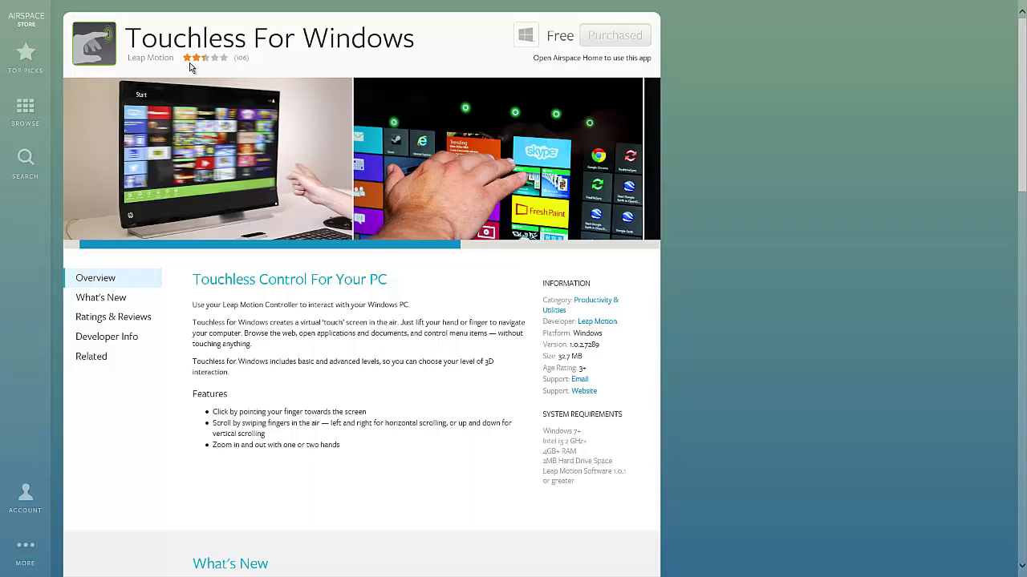
pyautogui.moveTo(336, 297)
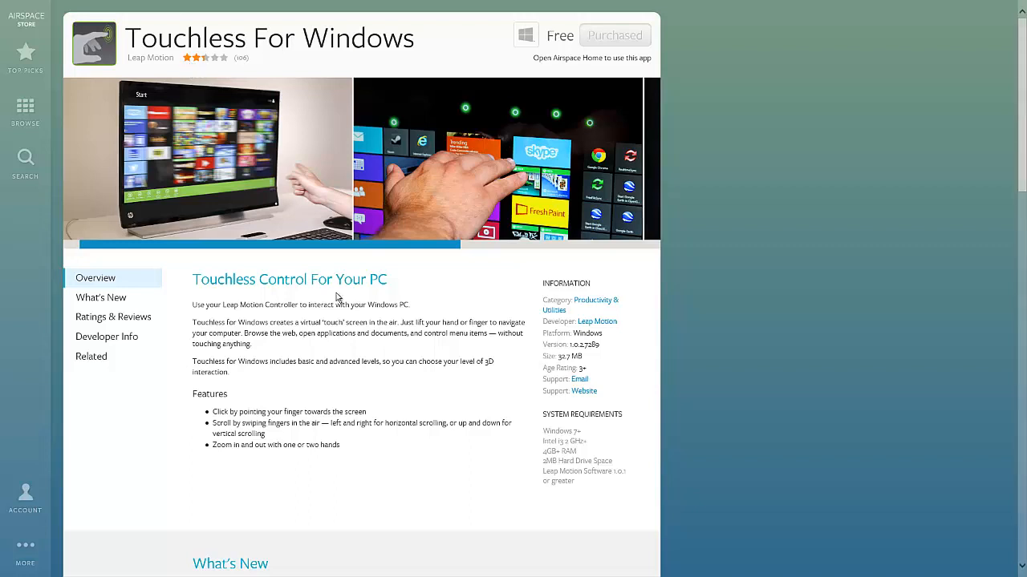
pyautogui.moveTo(231, 79)
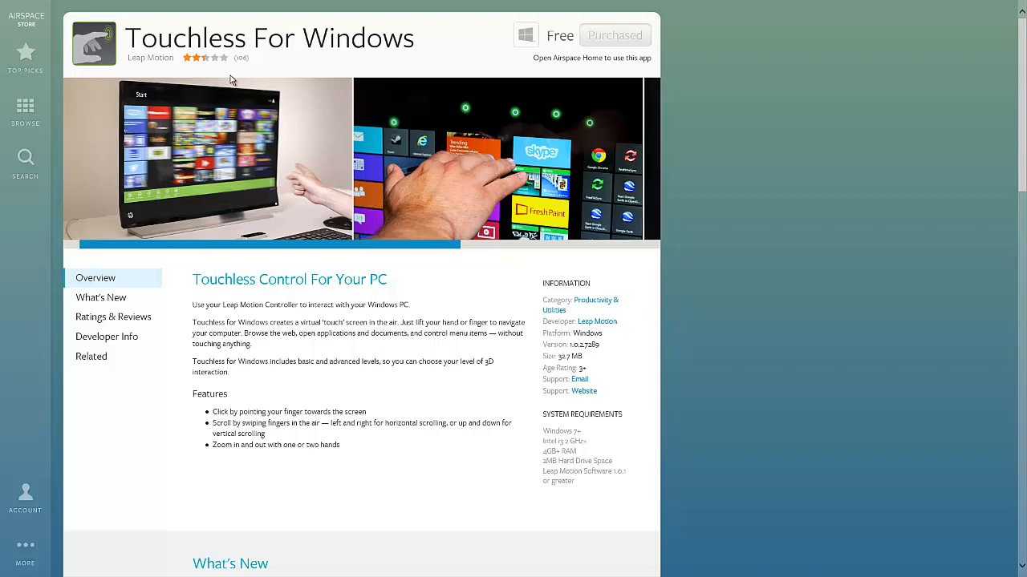
pyautogui.moveTo(376, 349)
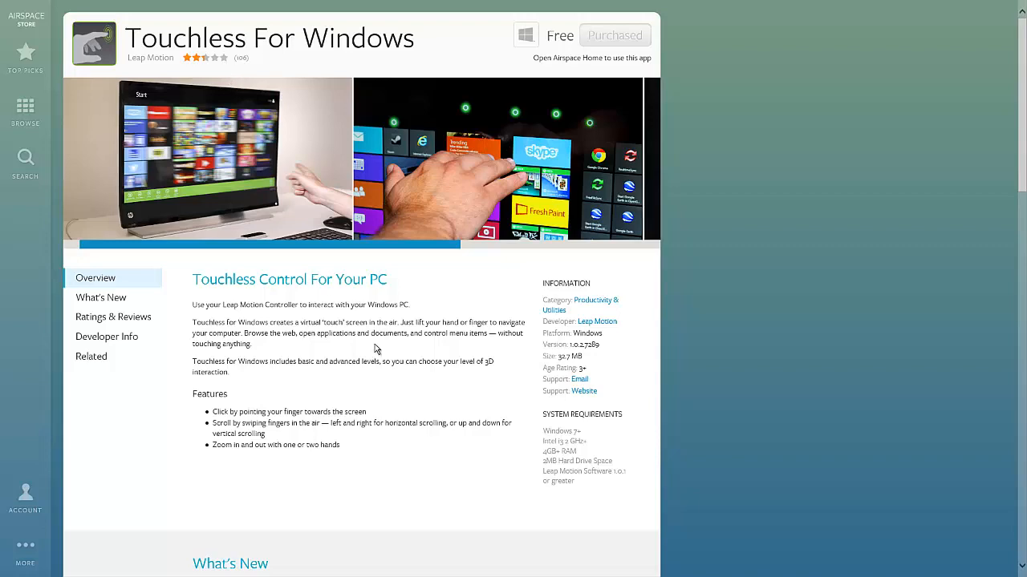
pyautogui.scroll(-3)
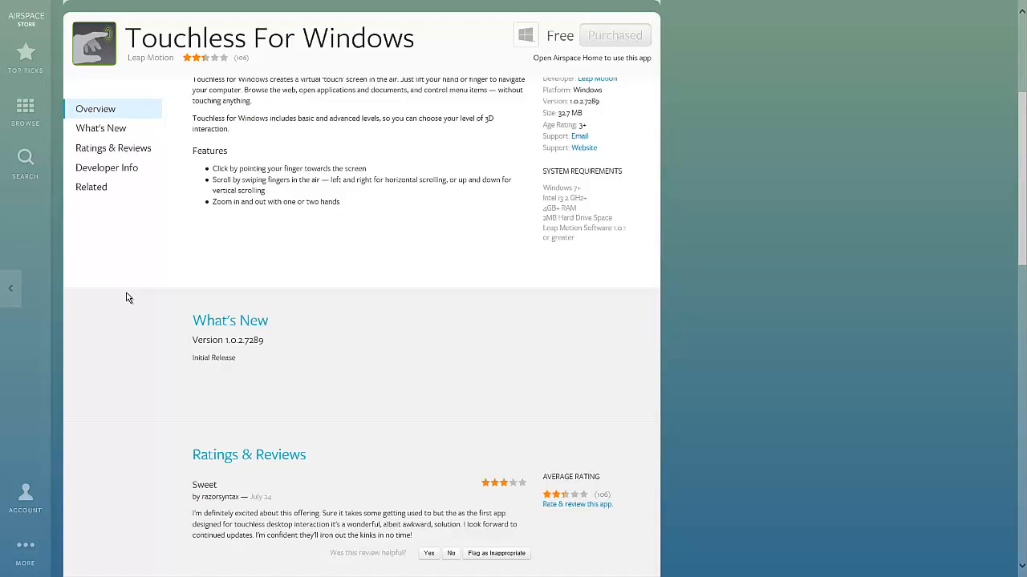
pyautogui.scroll(-3)
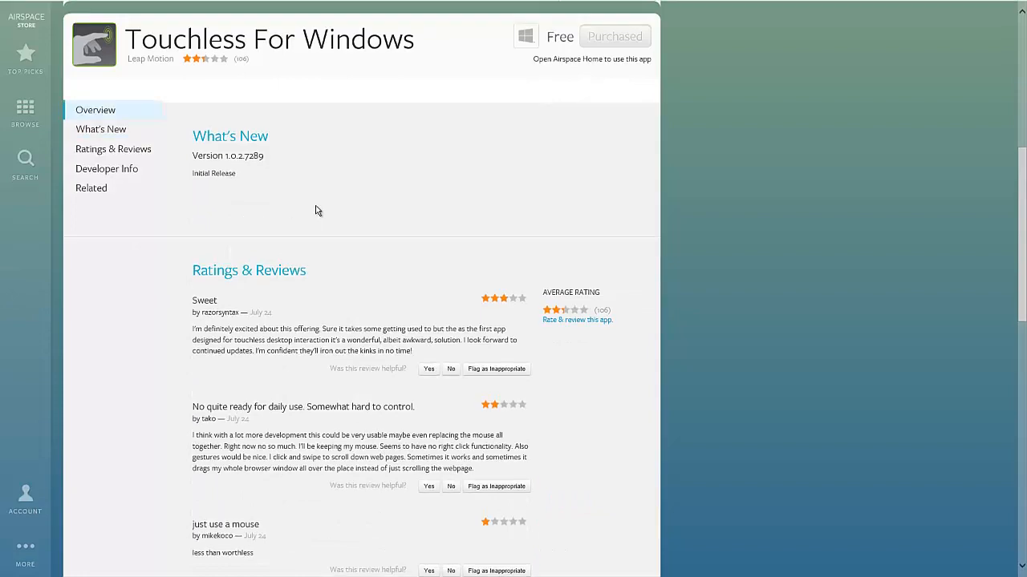
pyautogui.click(95, 110)
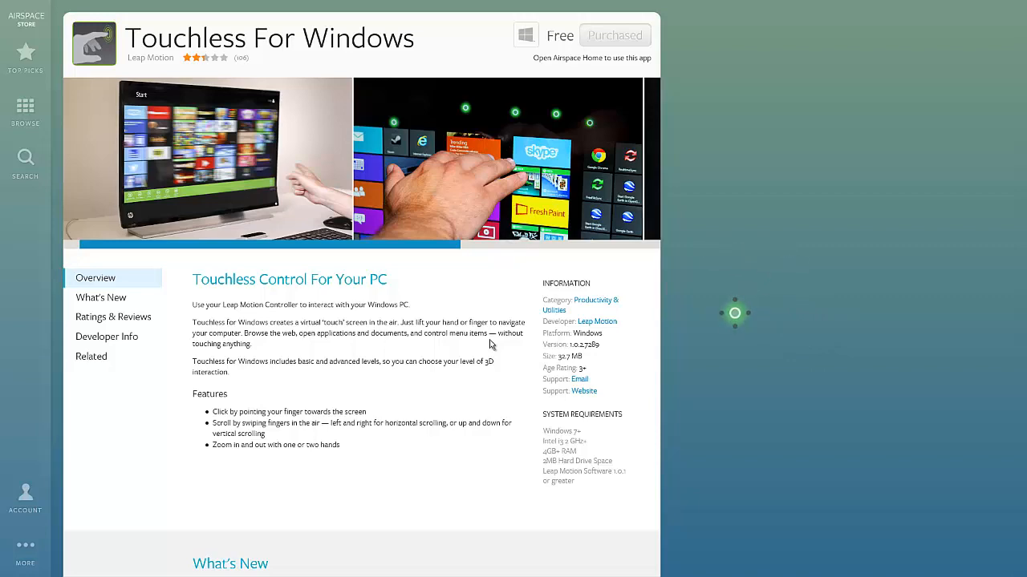
# Read through the Touchless For Windows Ratings & Reviews down to developer info and Related Apps
pyautogui.click(113, 316)
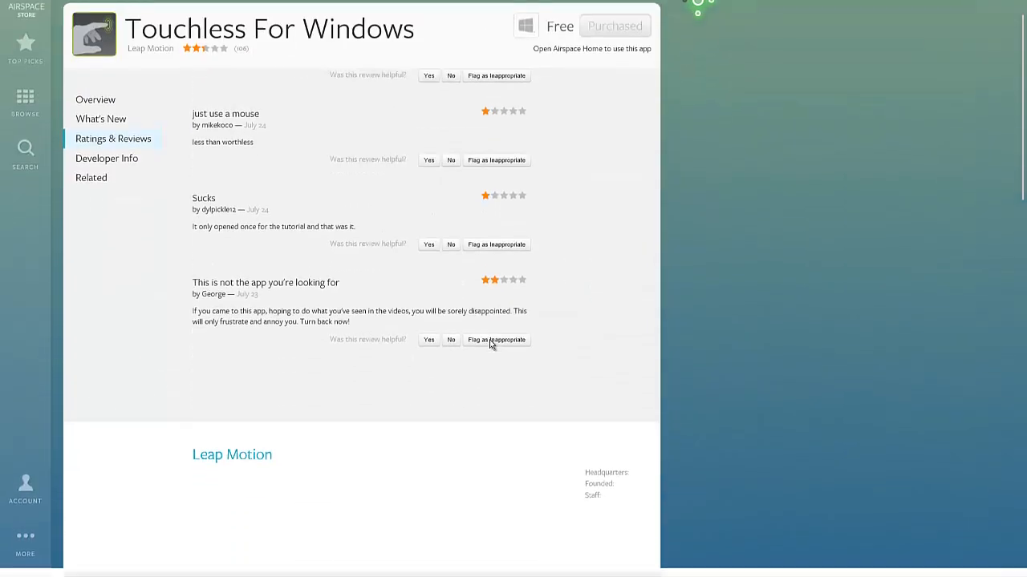
pyautogui.scroll(3)
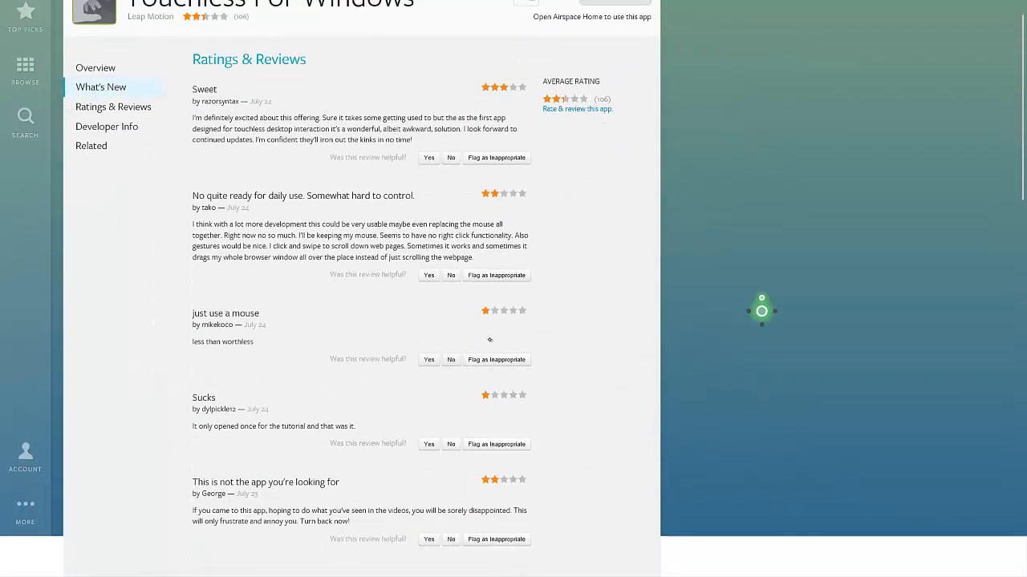
pyautogui.scroll(3)
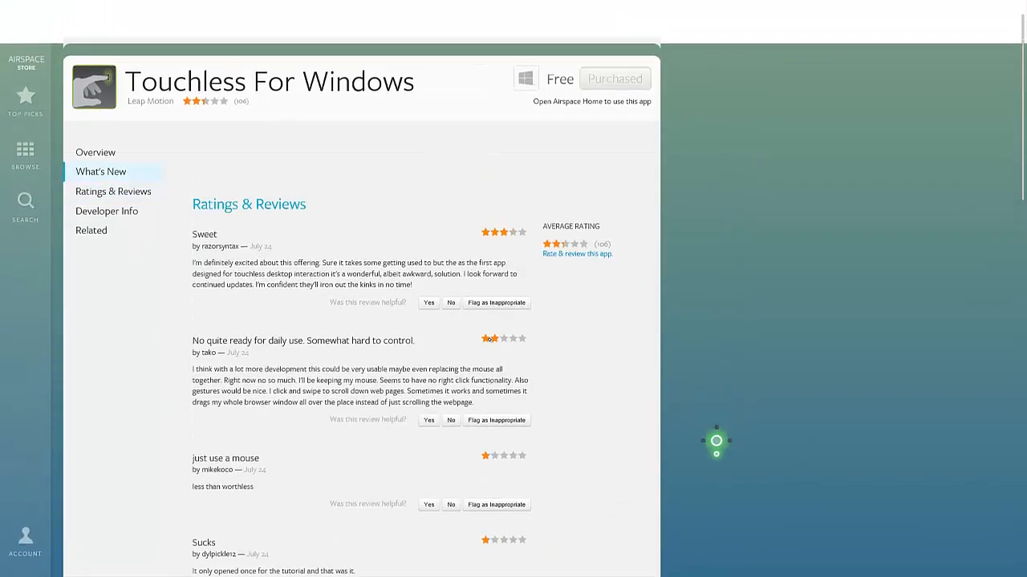
pyautogui.scroll(3)
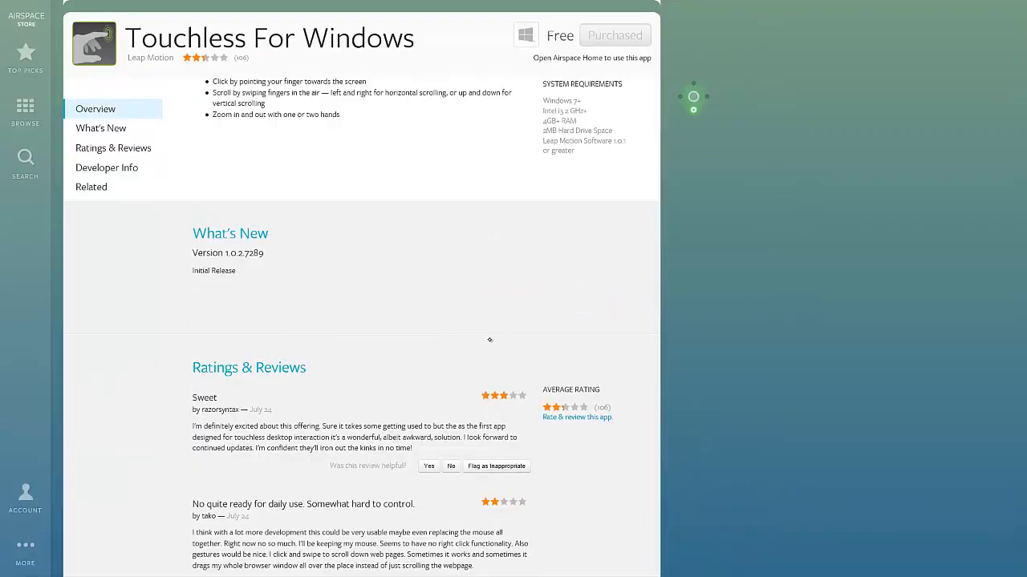
pyautogui.scroll(3)
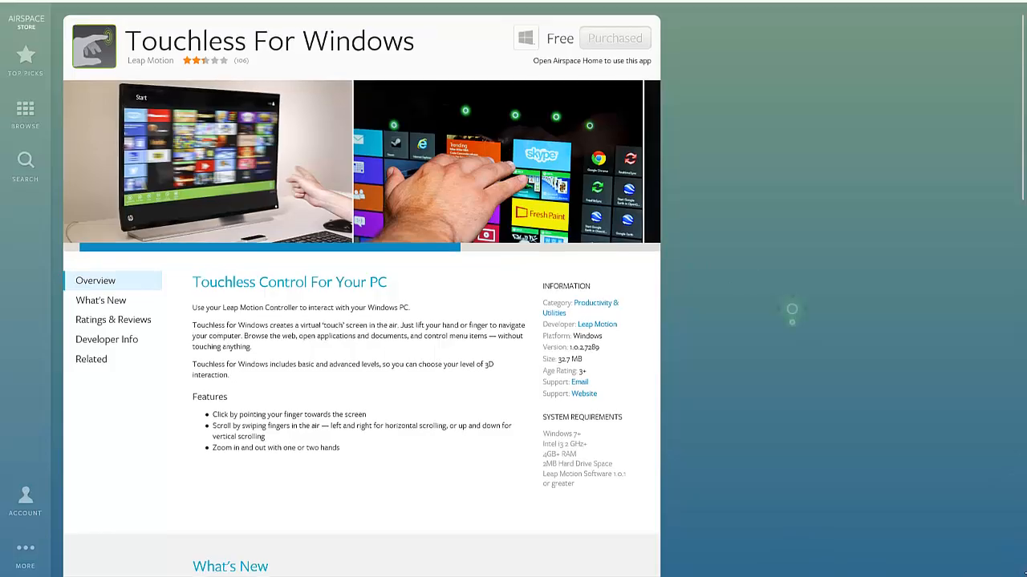
pyautogui.scroll(-3)
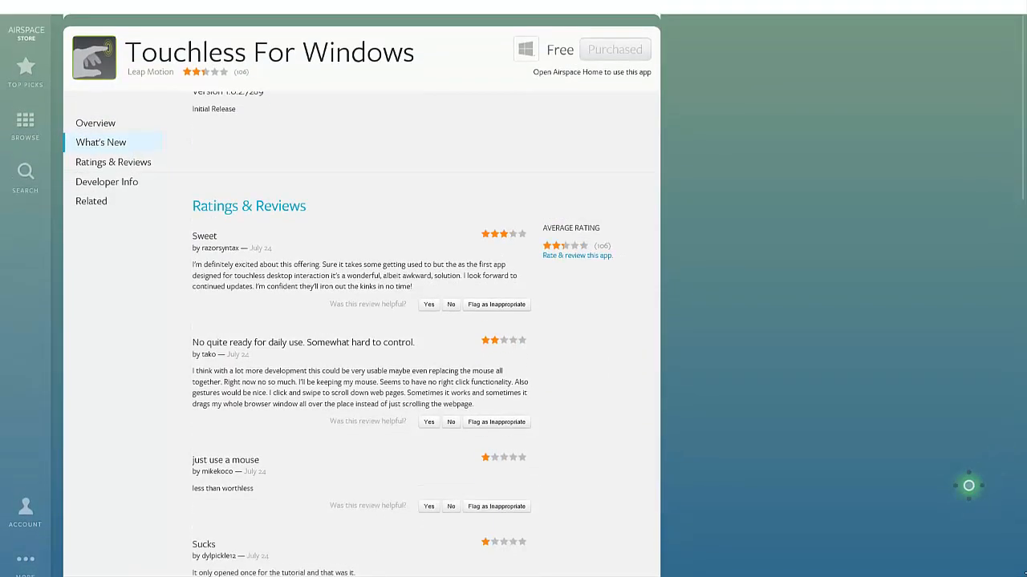
pyautogui.scroll(-3)
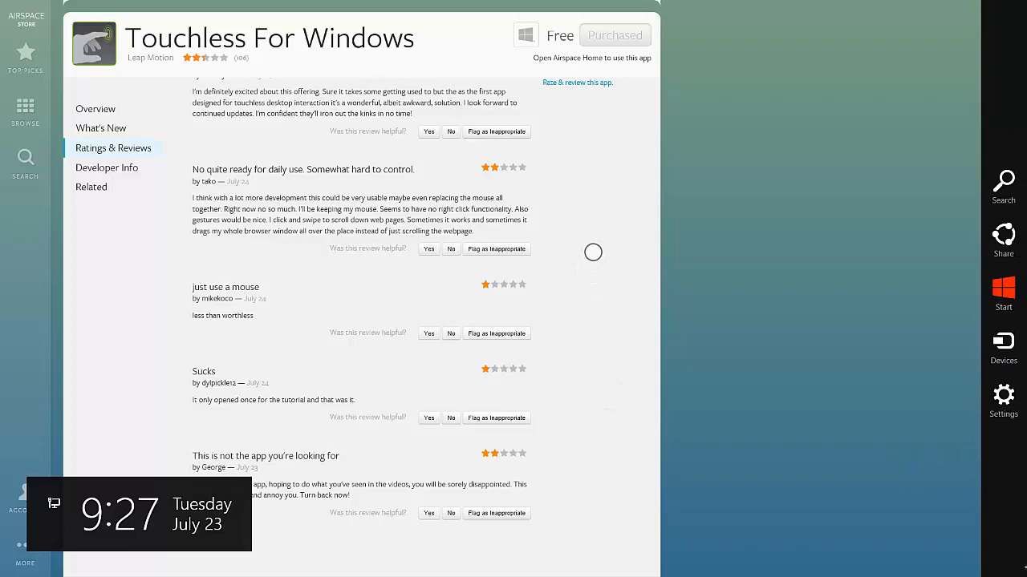
pyautogui.scroll(-3)
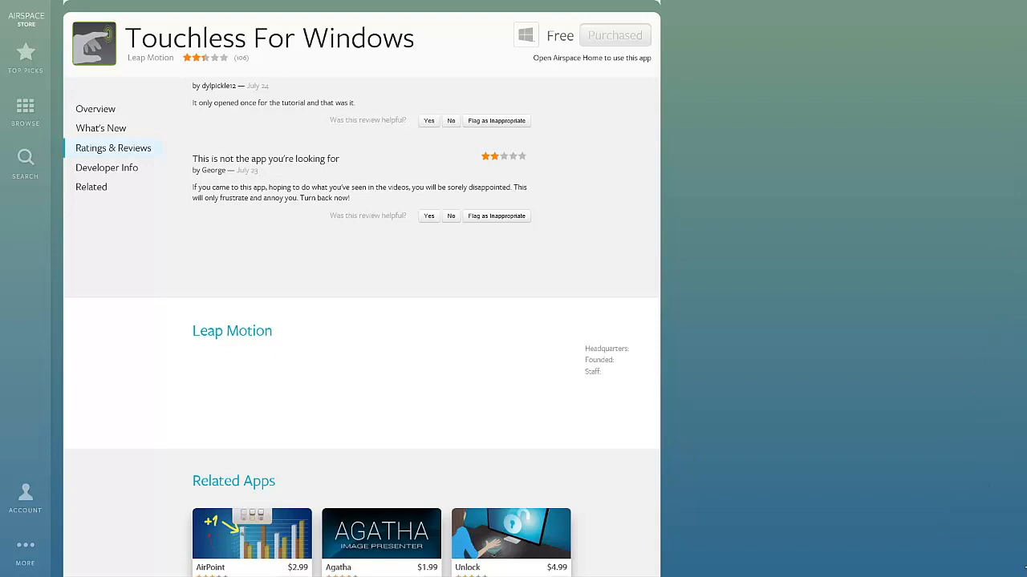
pyautogui.moveTo(728, 249)
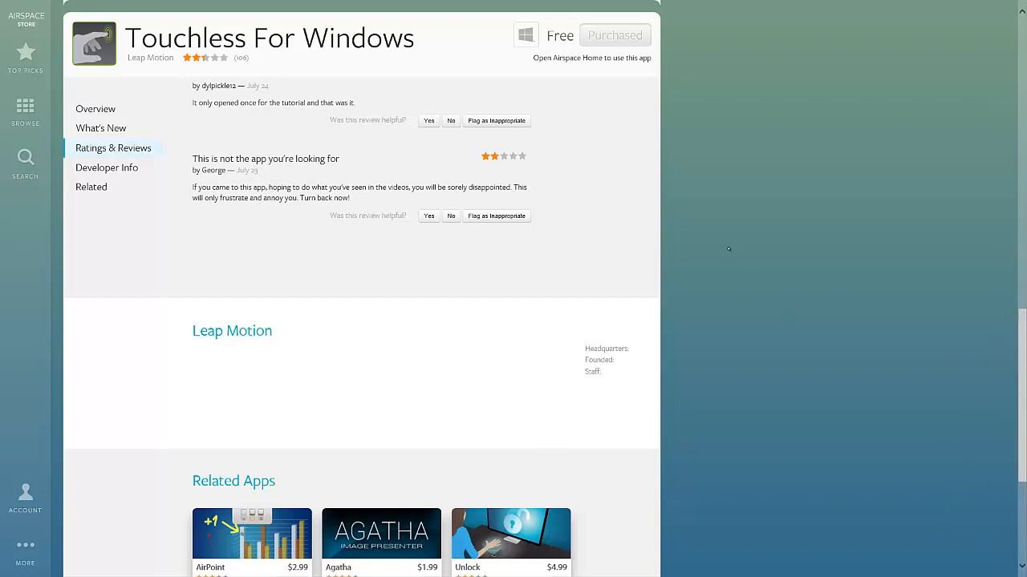
pyautogui.moveTo(629, 250)
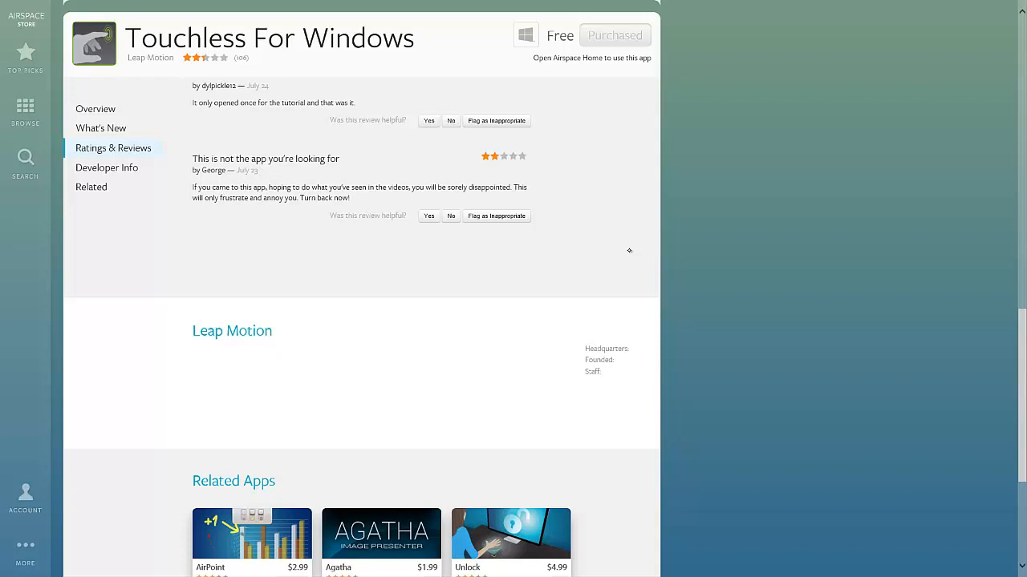
pyautogui.moveTo(602, 242)
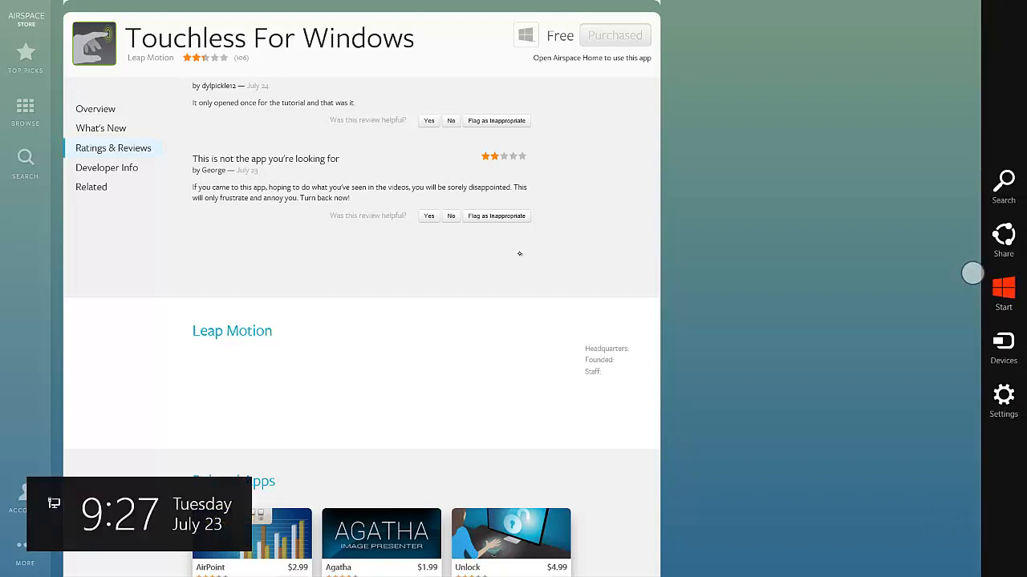
# Go to the Windows 8.1 Start screen and browse its tile groups toward the YouTube RT tile
pyautogui.click(1002, 280)
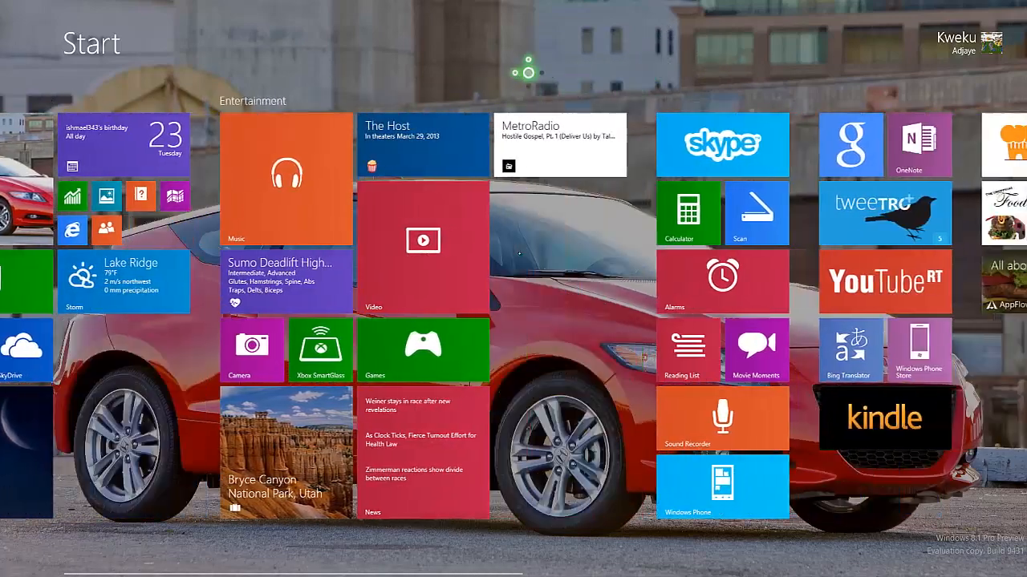
pyautogui.hscroll(-3)
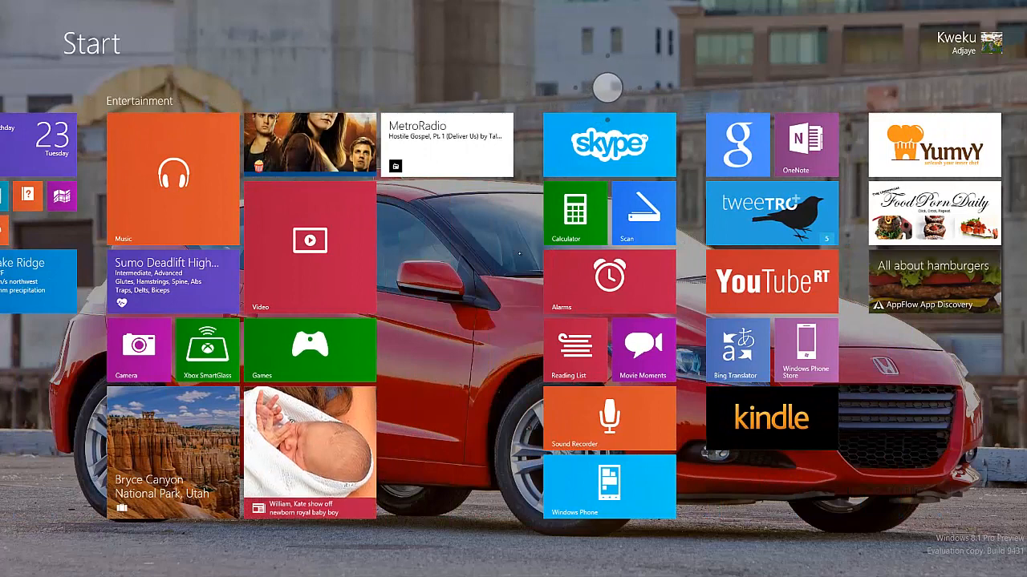
pyautogui.moveTo(525, 89)
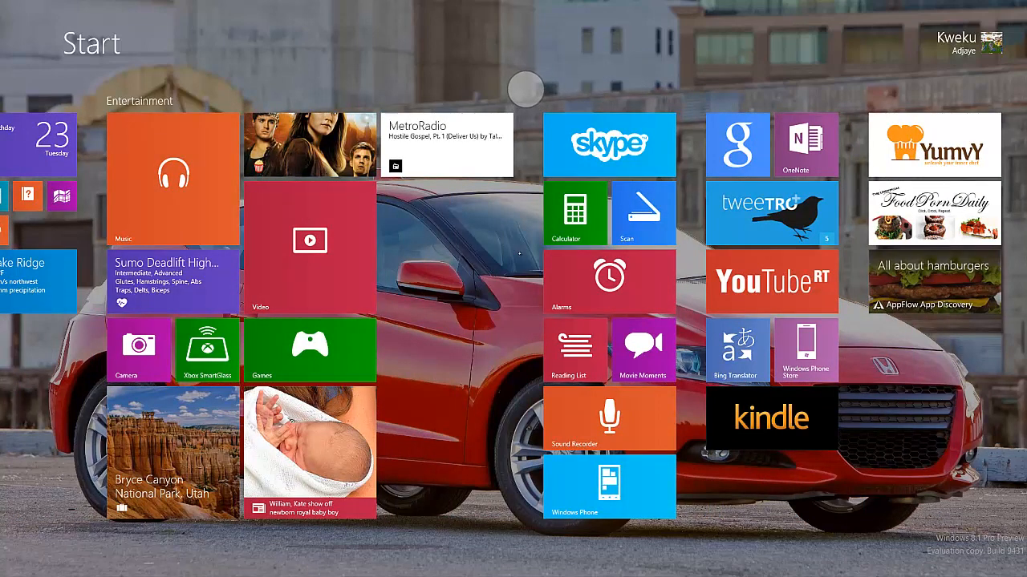
pyautogui.moveTo(521, 331)
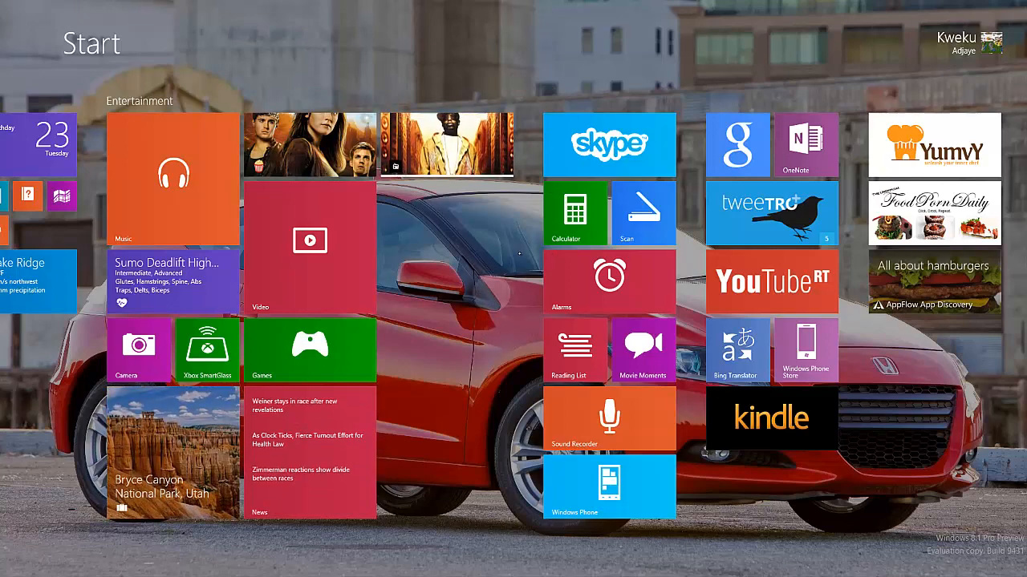
pyautogui.hscroll(-3)
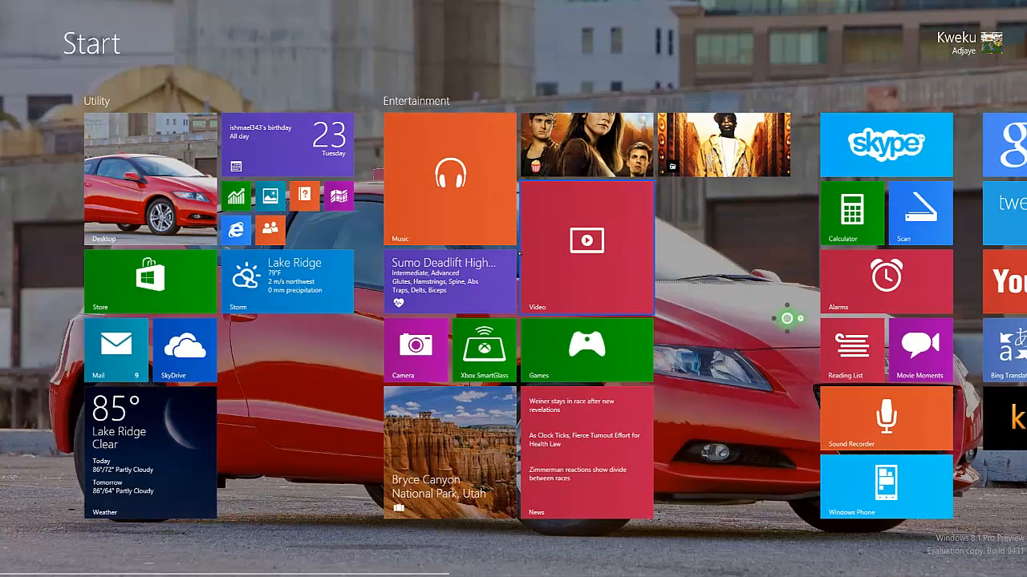
pyautogui.hscroll(3)
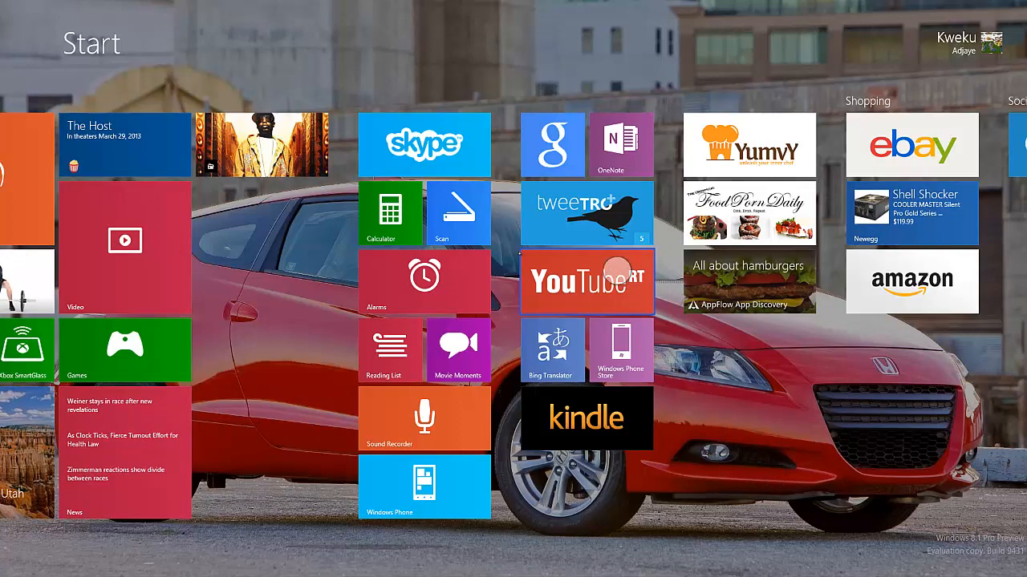
# Launch YouTube RT, browse its home feeds and play the Force Plays Metro: Faction DLC video
pyautogui.click(587, 281)
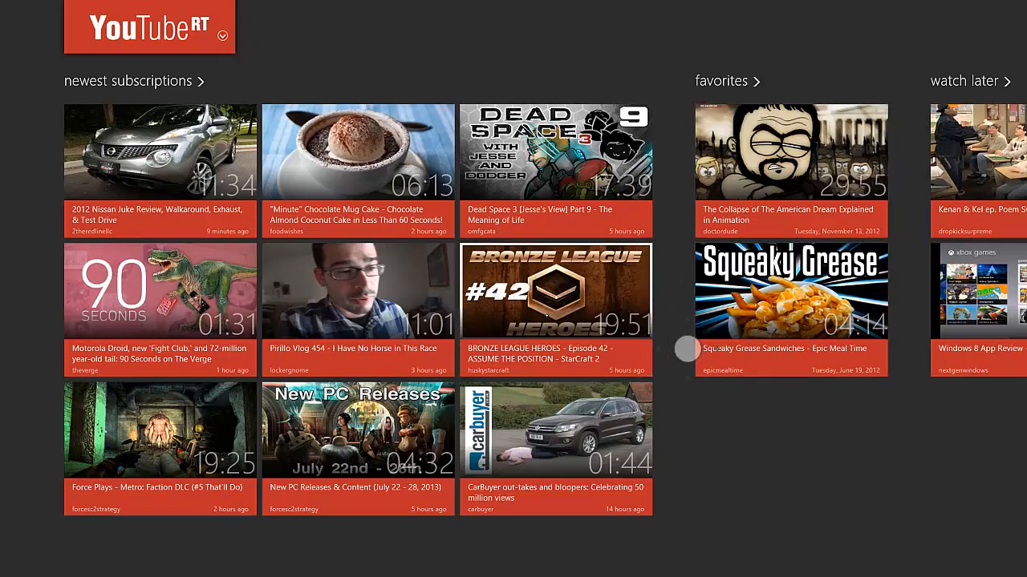
pyautogui.hscroll(3)
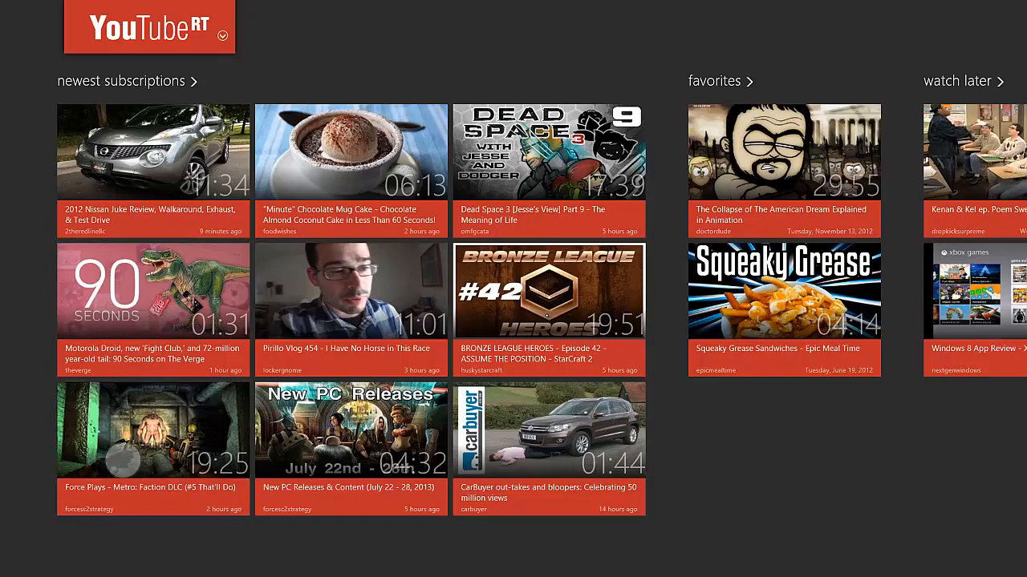
pyautogui.click(154, 430)
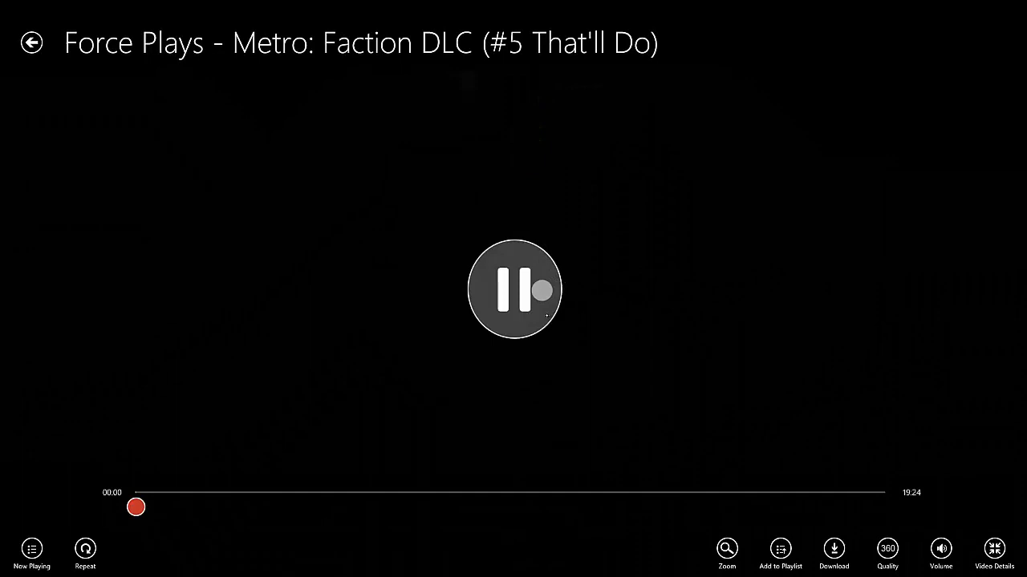
# Pause the Metro: Faction DLC video and return to the YouTube RT video list
pyautogui.click(513, 289)
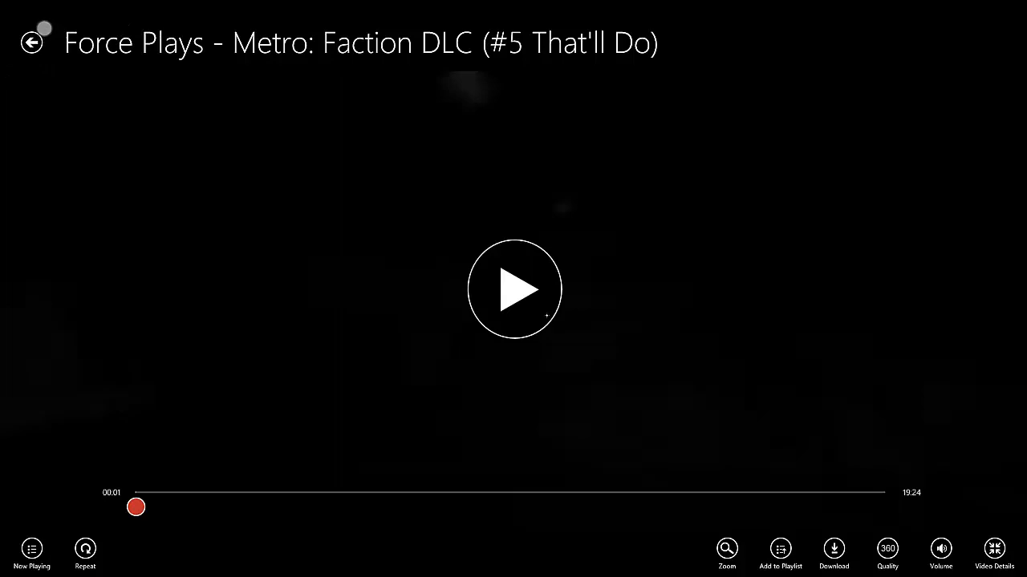
pyautogui.click(31, 42)
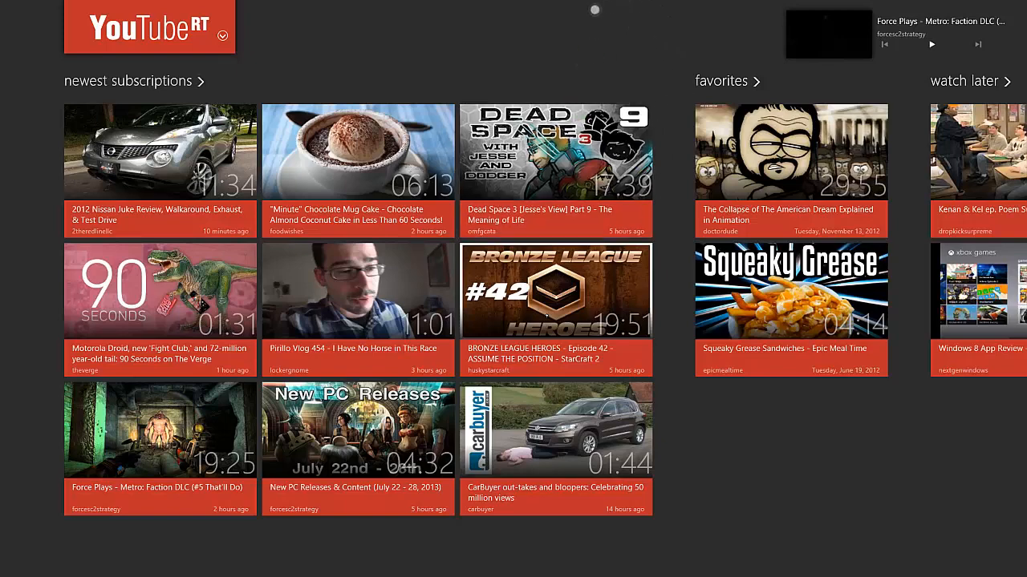
# Leave YouTube RT for the Start screen with the charms panel showing
pyautogui.click(555, 152)
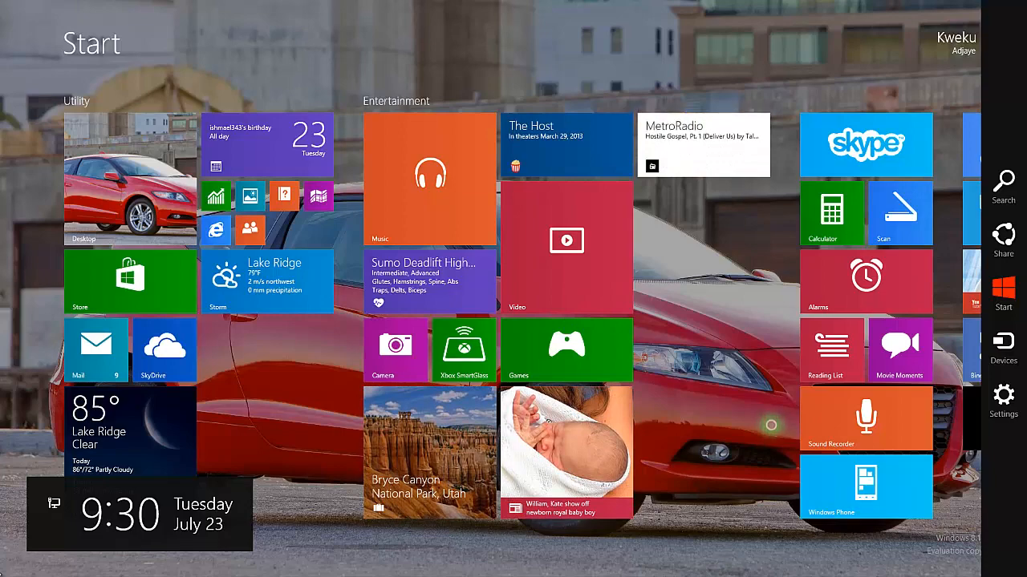
pyautogui.hscroll(3)
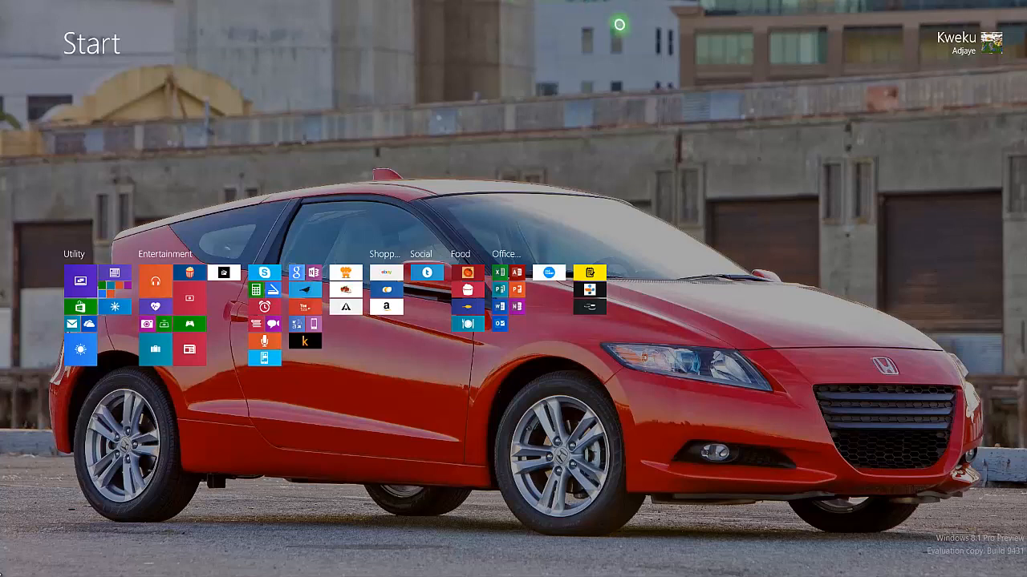
pyautogui.moveTo(722, 333)
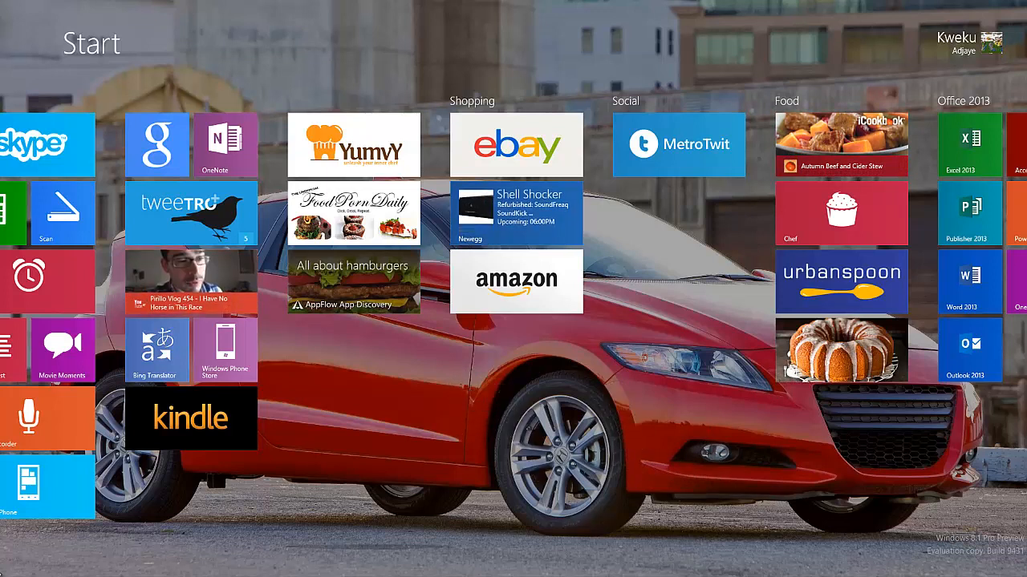
pyautogui.click(46, 281)
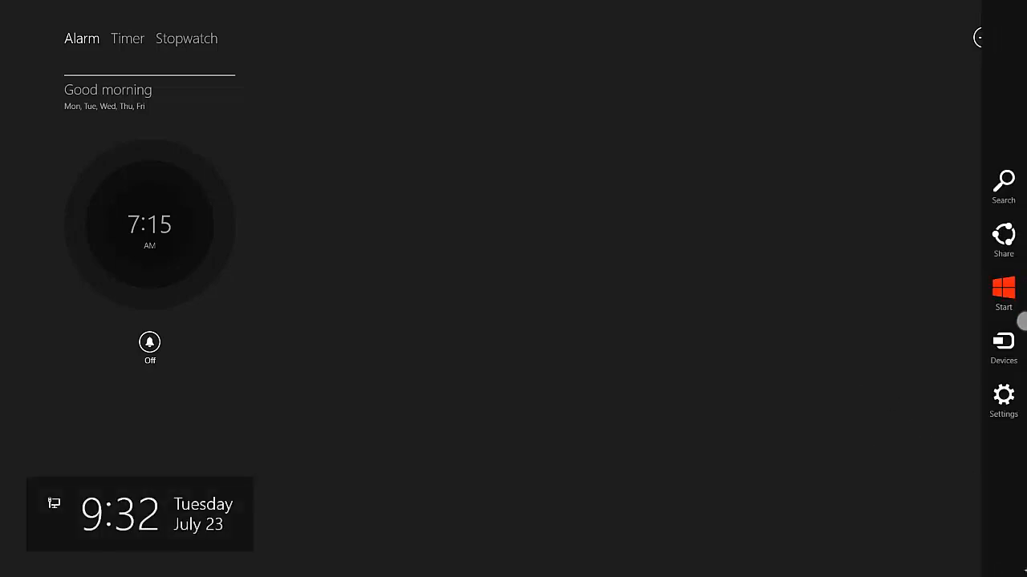
# Leave the Alarms app and switch back to the Airspace Store's Touchless For Windows page
pyautogui.click(1003, 289)
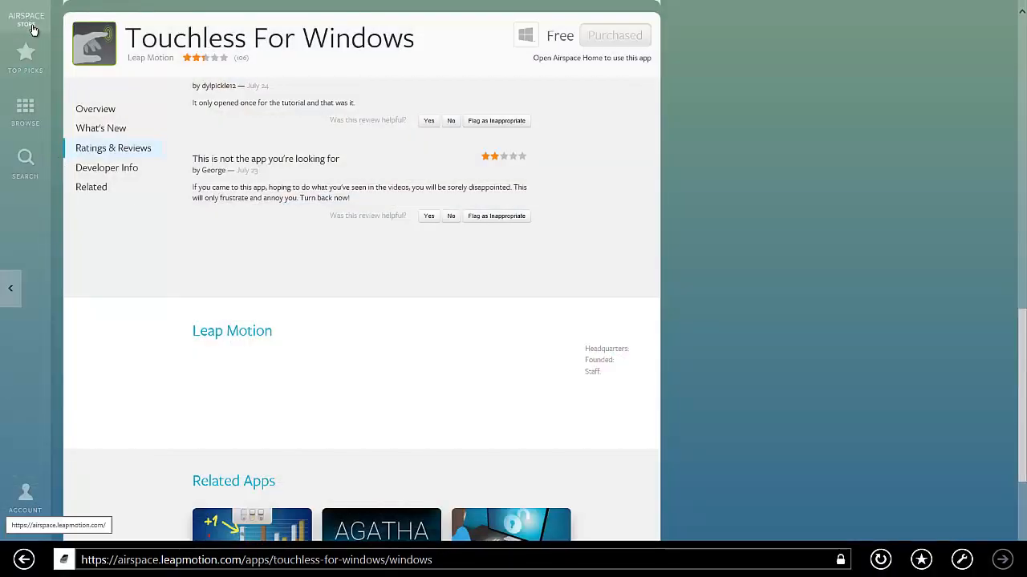
# Return to the Airspace Store home, browse the featured apps and launch HERE Maps for Life
pyautogui.click(25, 19)
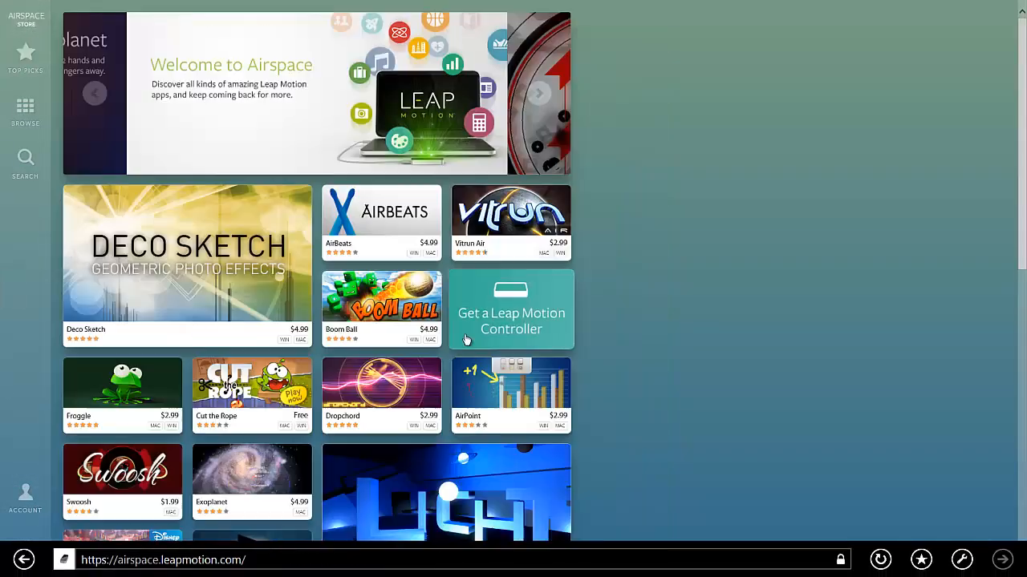
pyautogui.scroll(-3)
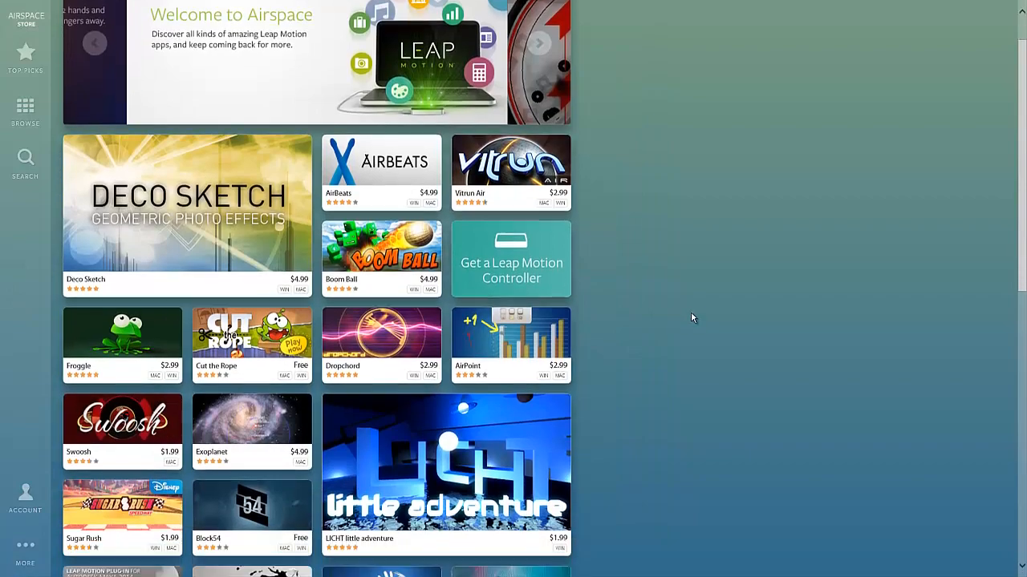
pyautogui.scroll(-3)
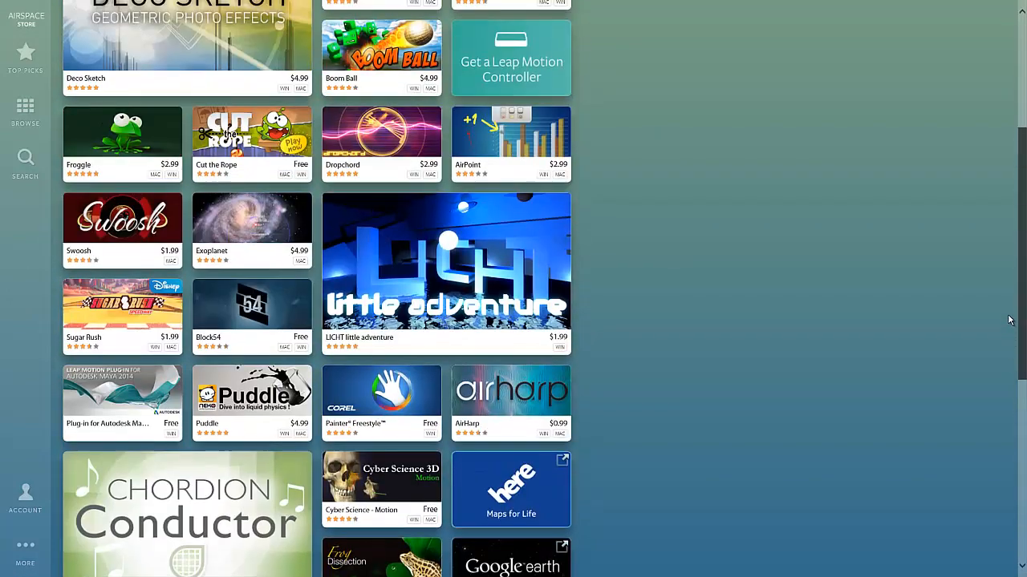
pyautogui.scroll(-3)
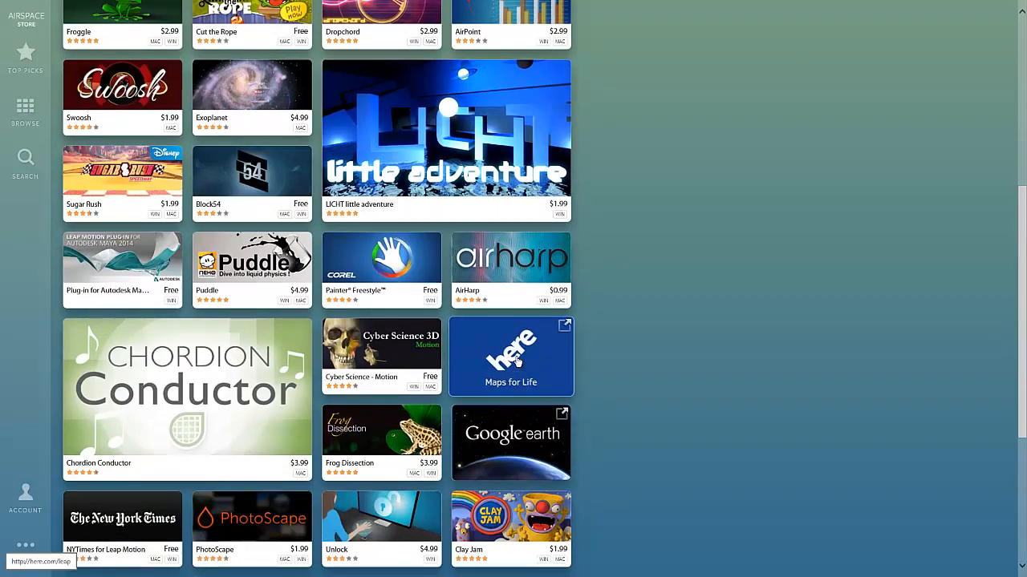
pyautogui.click(511, 356)
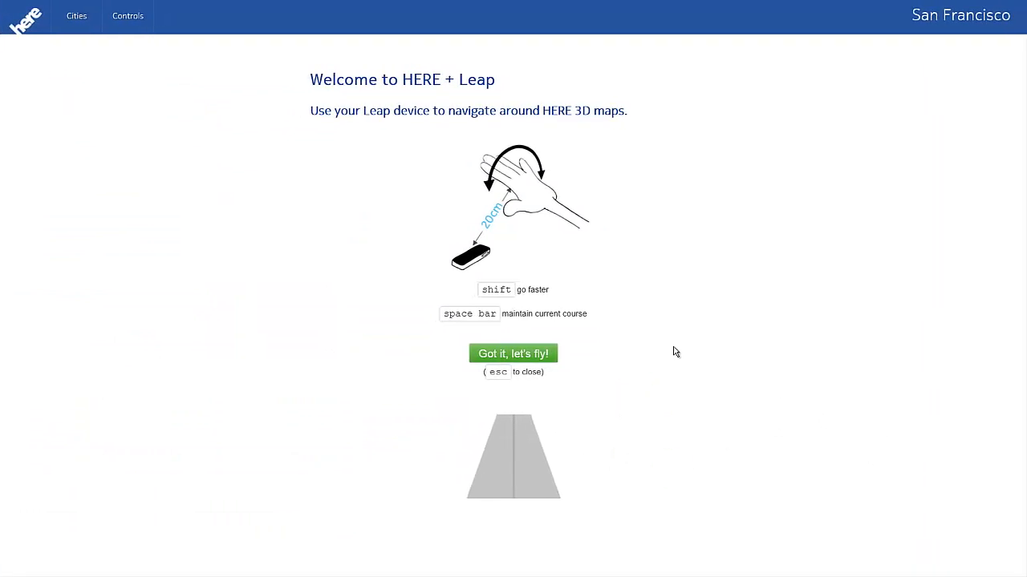
pyautogui.moveTo(709, 351)
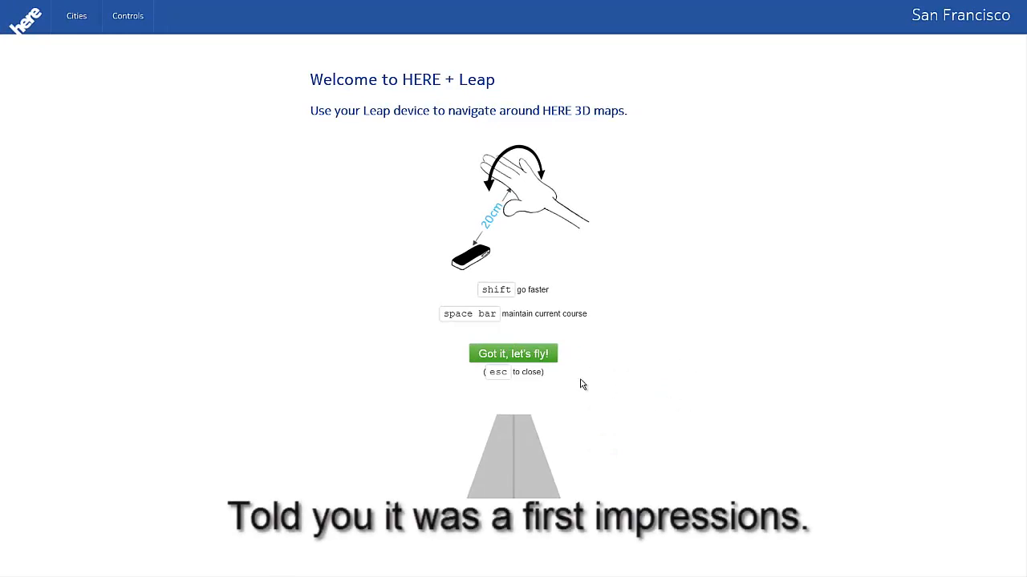
pyautogui.moveTo(536, 359)
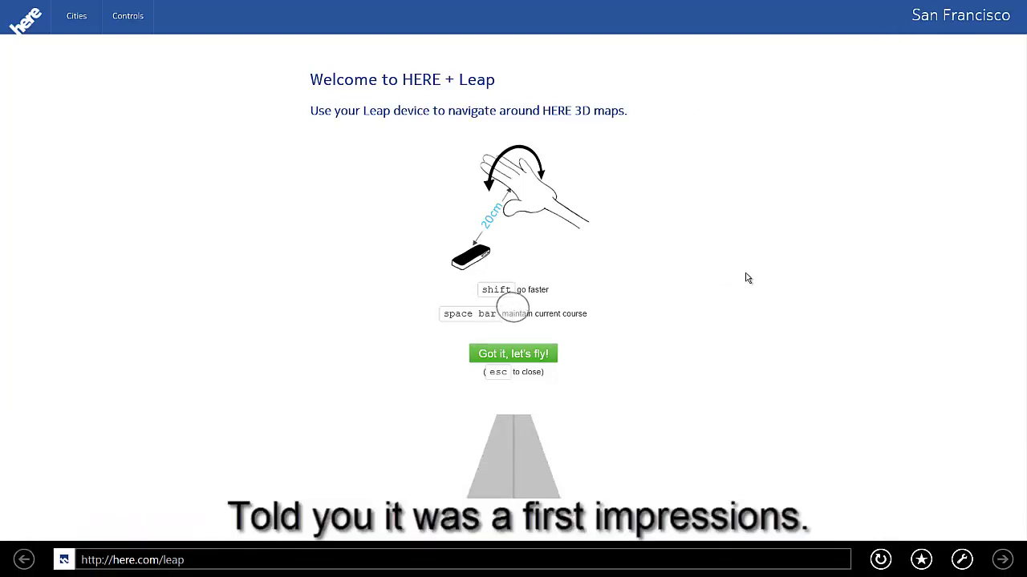
pyautogui.moveTo(543, 357)
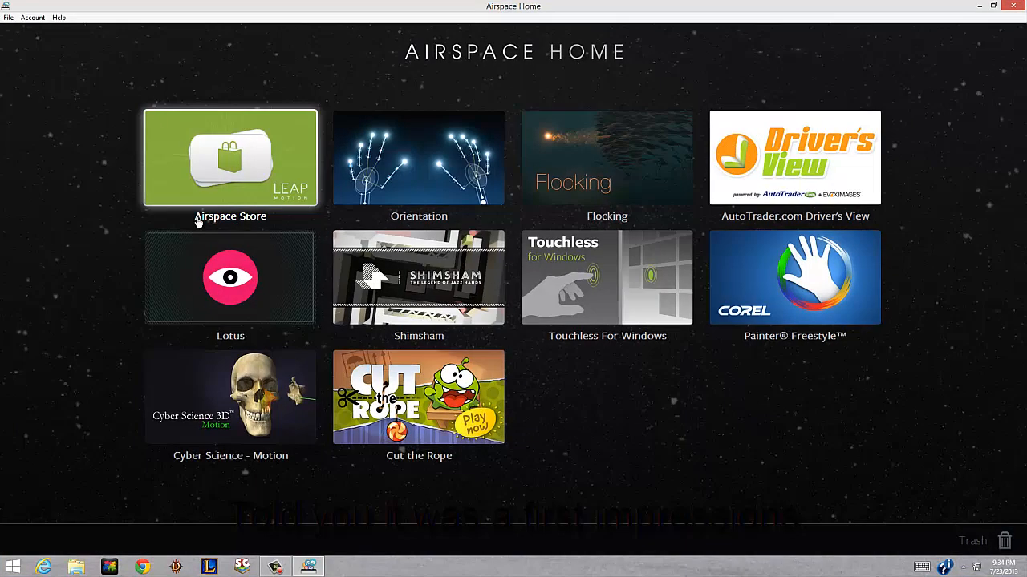
pyautogui.moveTo(143, 567)
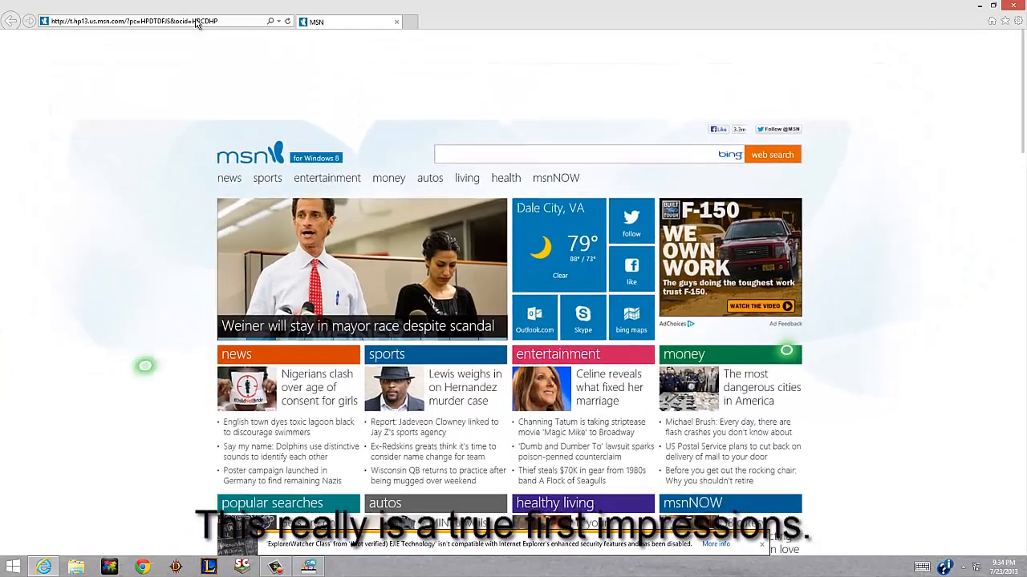
pyautogui.scroll(-3)
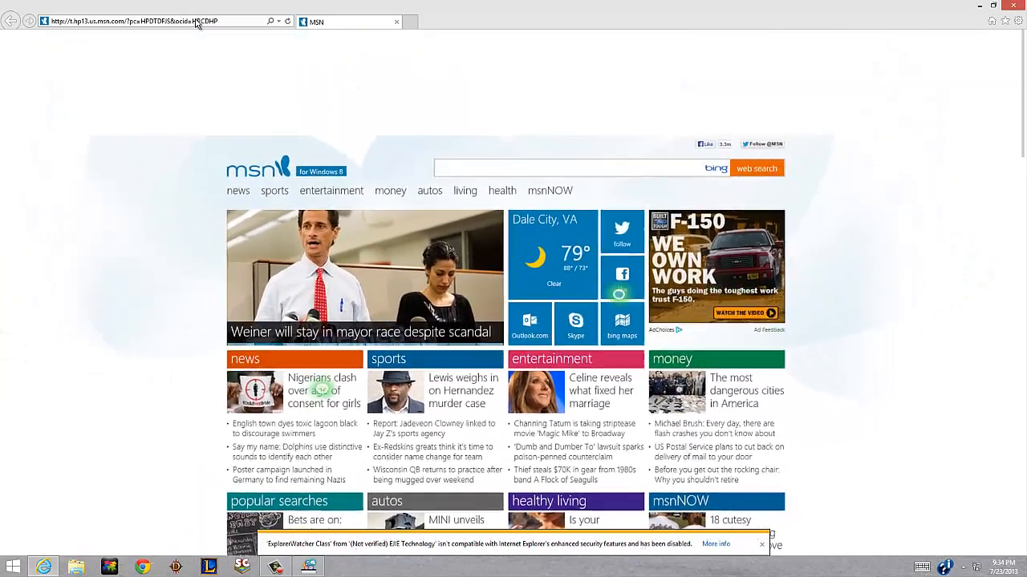
pyautogui.scroll(3)
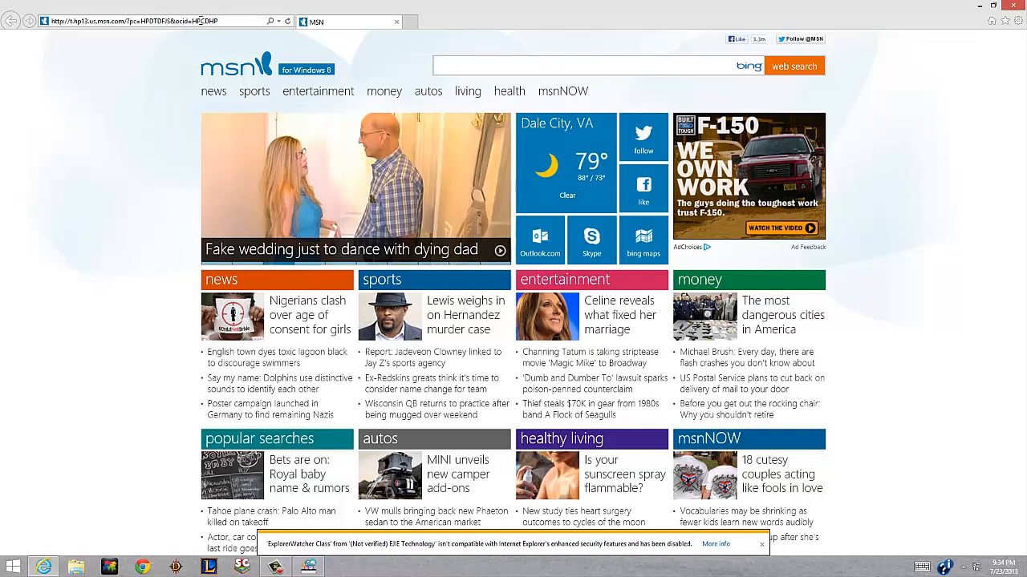
pyautogui.write('http://here.com/leap')
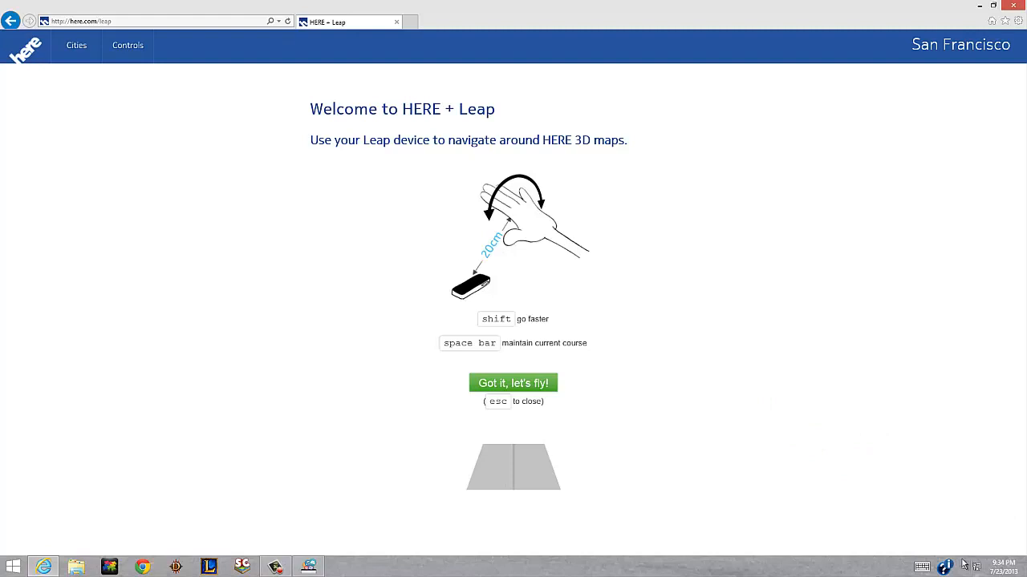
# Use the Leap Motion tray icon's options to get here.com/leap open in Chrome instead
pyautogui.rightClick(946, 565)
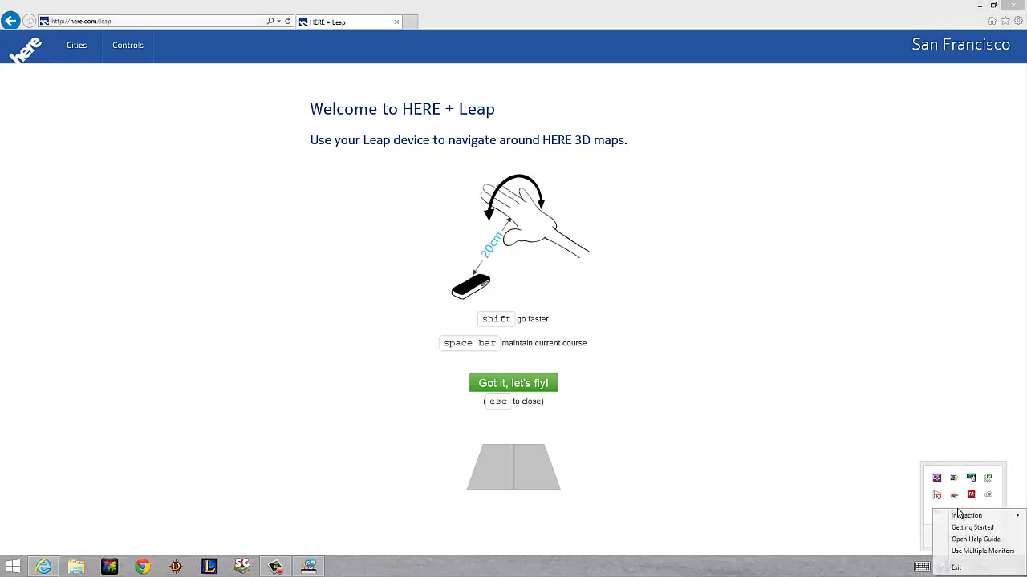
pyautogui.click(646, 397)
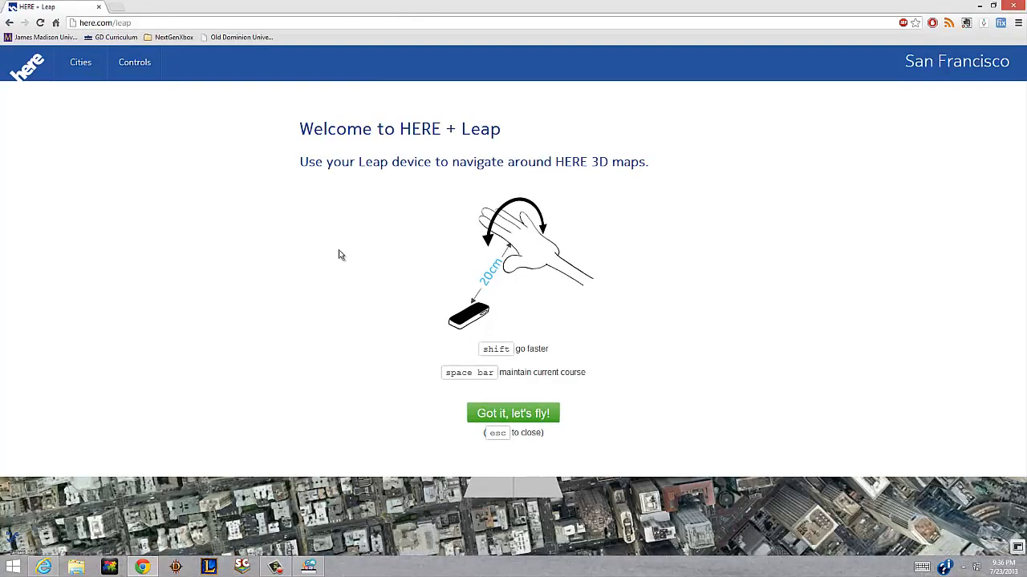
pyautogui.moveTo(345, 236)
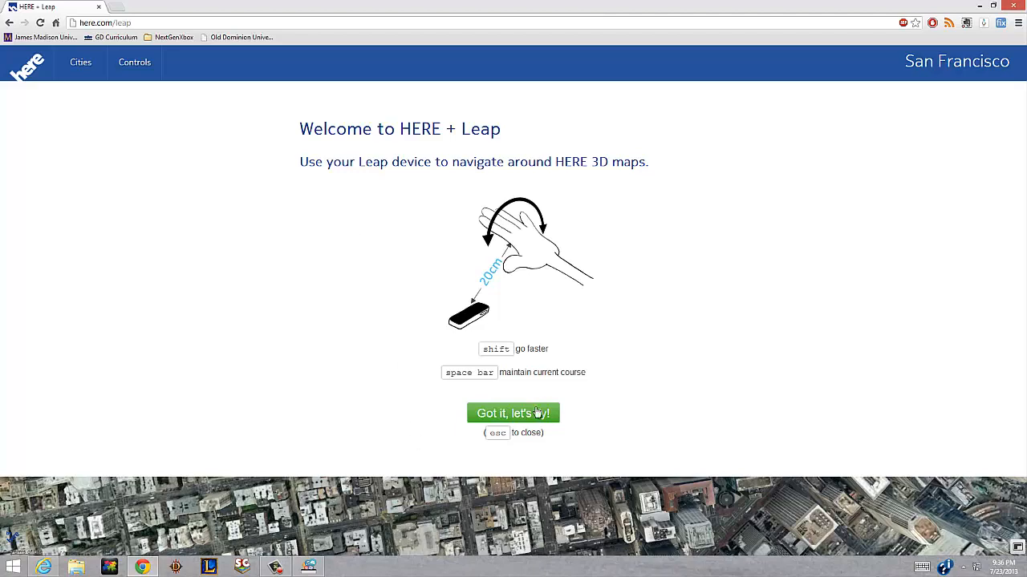
# Dismiss the welcome instructions with 'Got it, let's fly!' and start the paper airplane flight over San Francisco
pyautogui.click(512, 413)
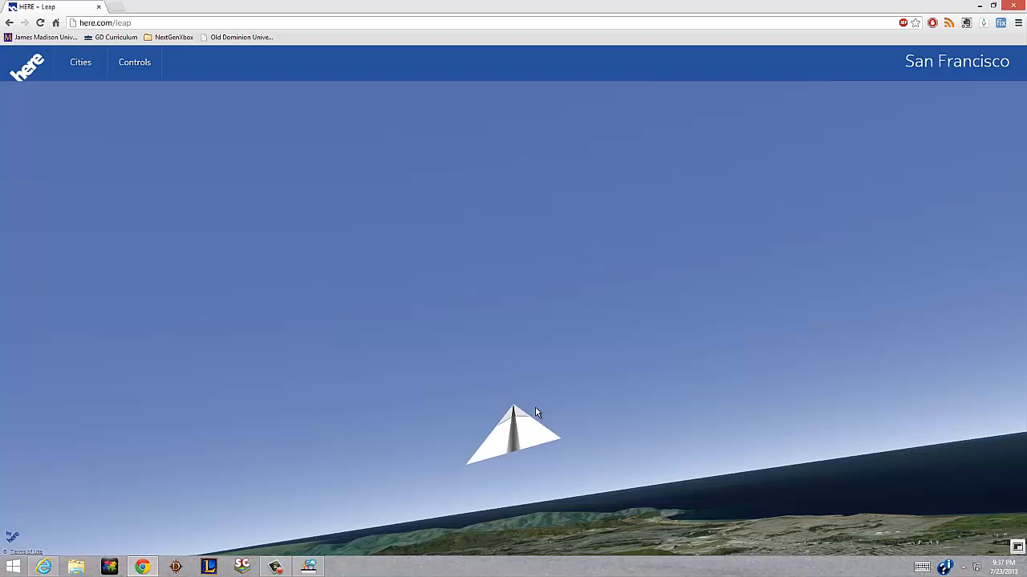
pyautogui.moveTo(985, 138)
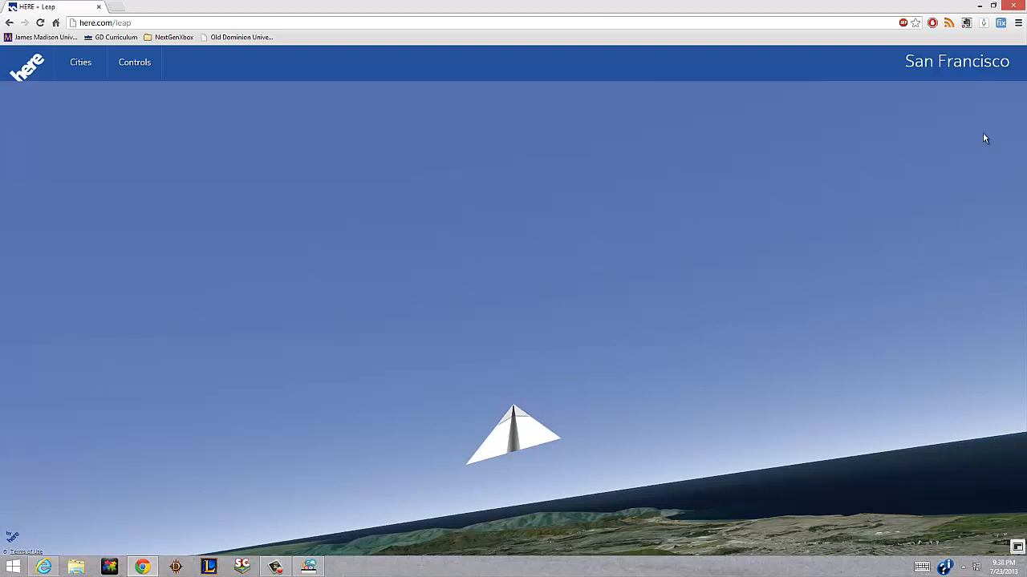
pyautogui.moveTo(1013, 6)
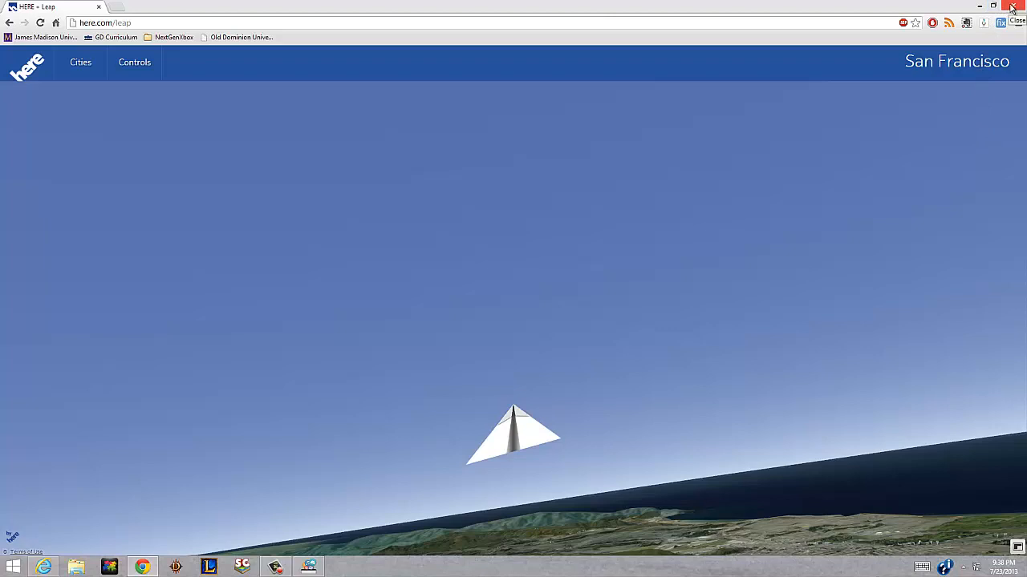
pyautogui.moveTo(678, 184)
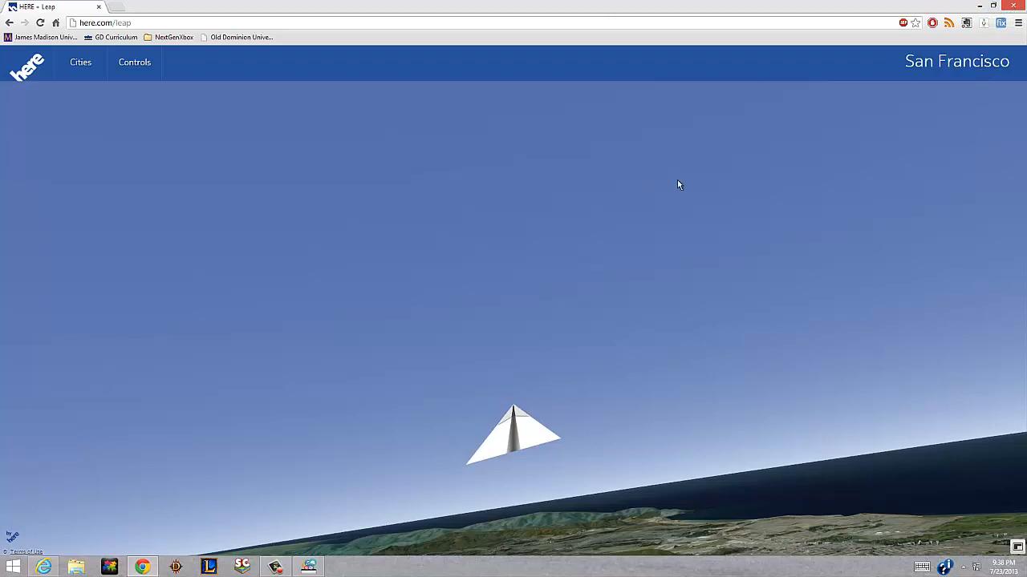
pyautogui.moveTo(764, 248)
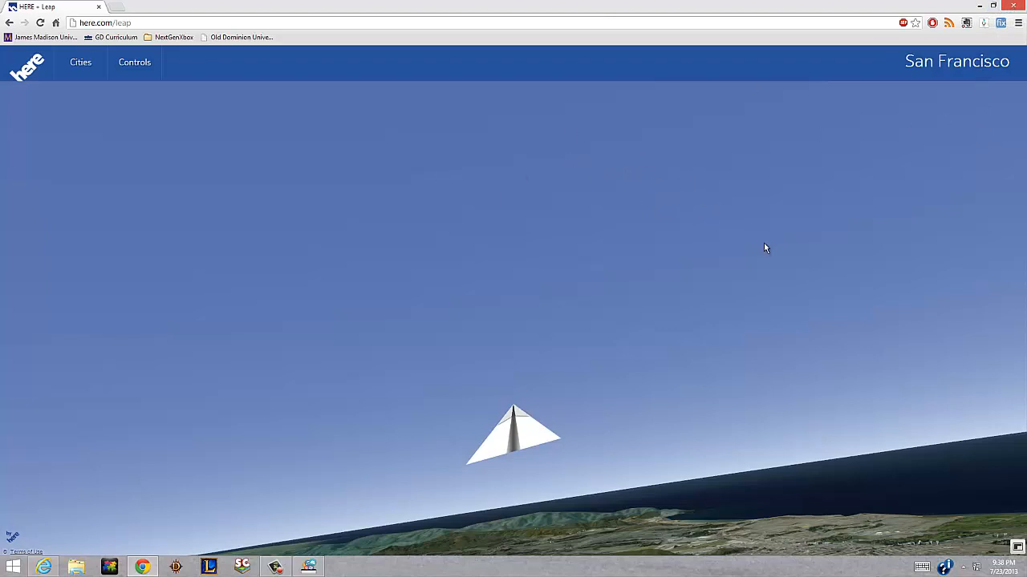